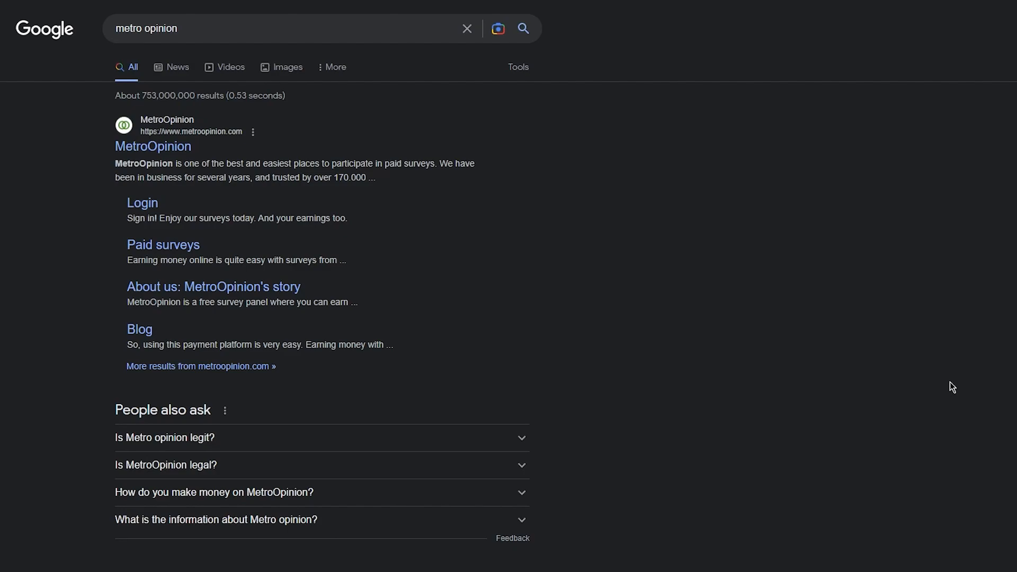
pyautogui.moveTo(496, 79)
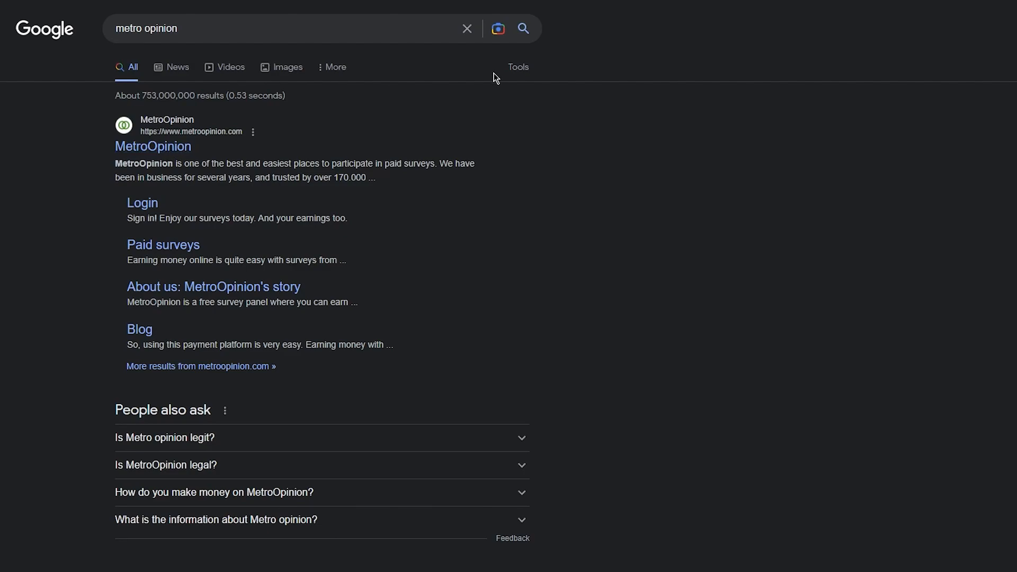
# Step: Open the MetroOpinion site from the results and read down through the earning steps
pyautogui.click(153, 147)
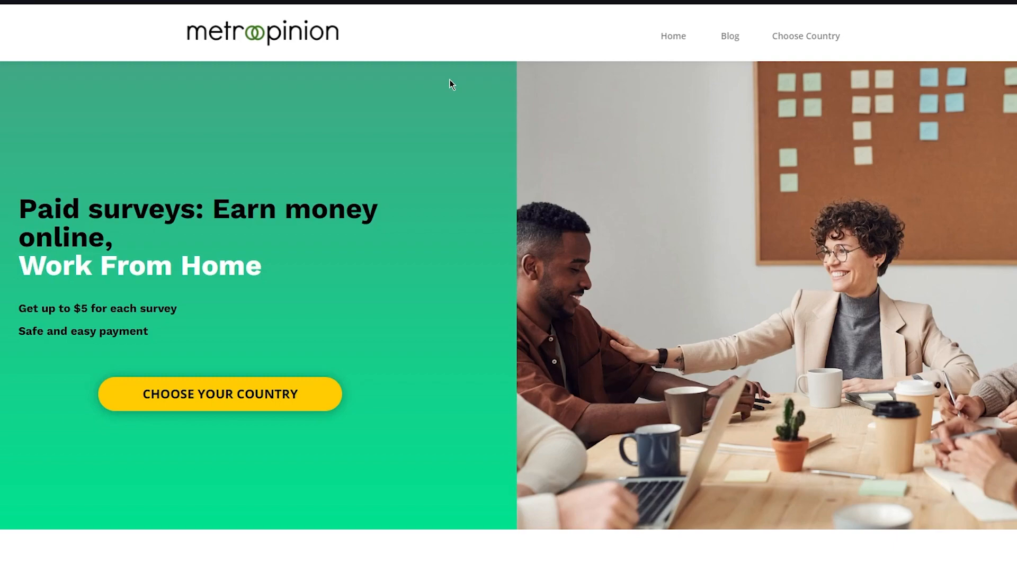
pyautogui.scroll(-3)
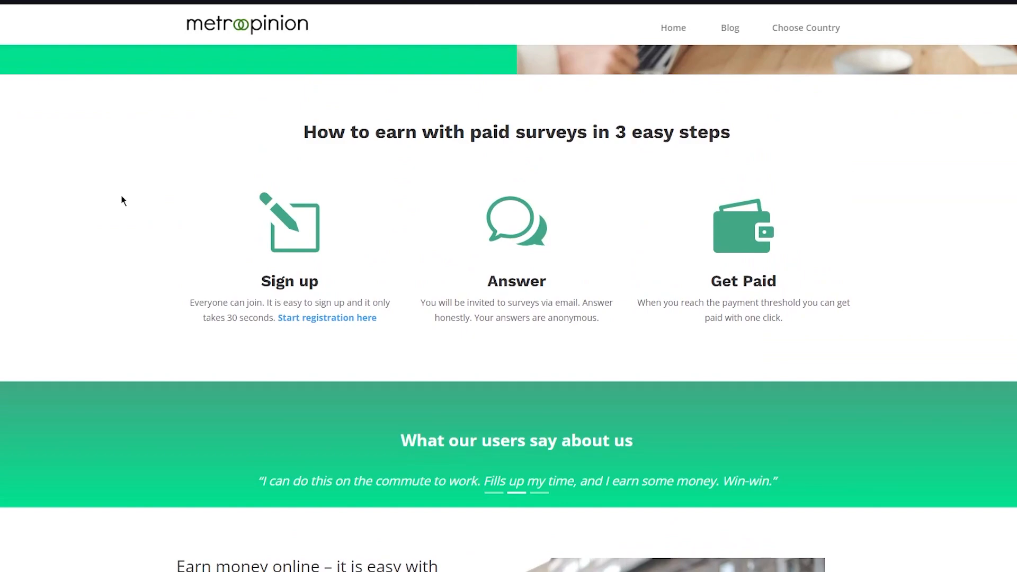
pyautogui.moveTo(222, 301)
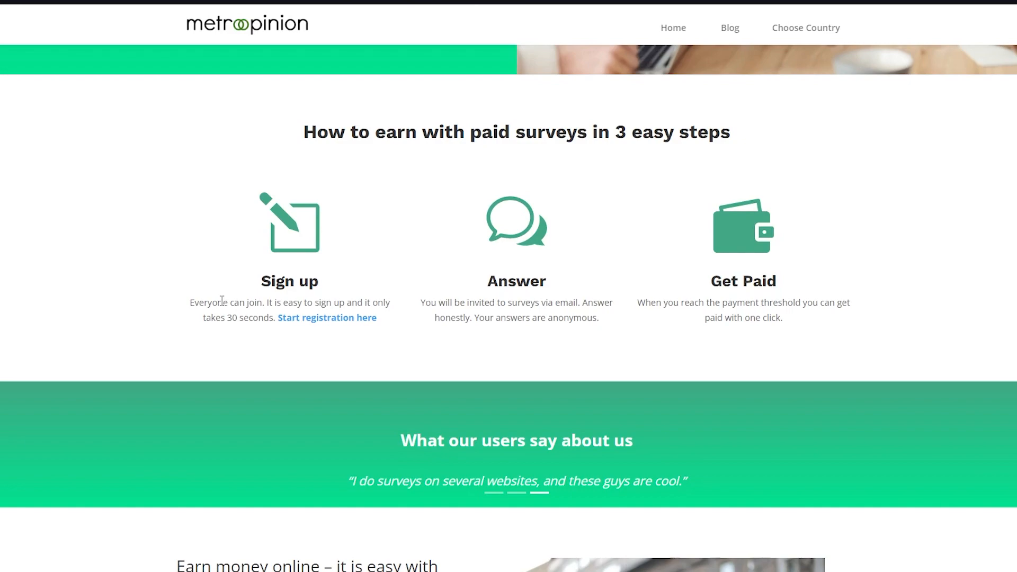
pyautogui.moveTo(504, 274)
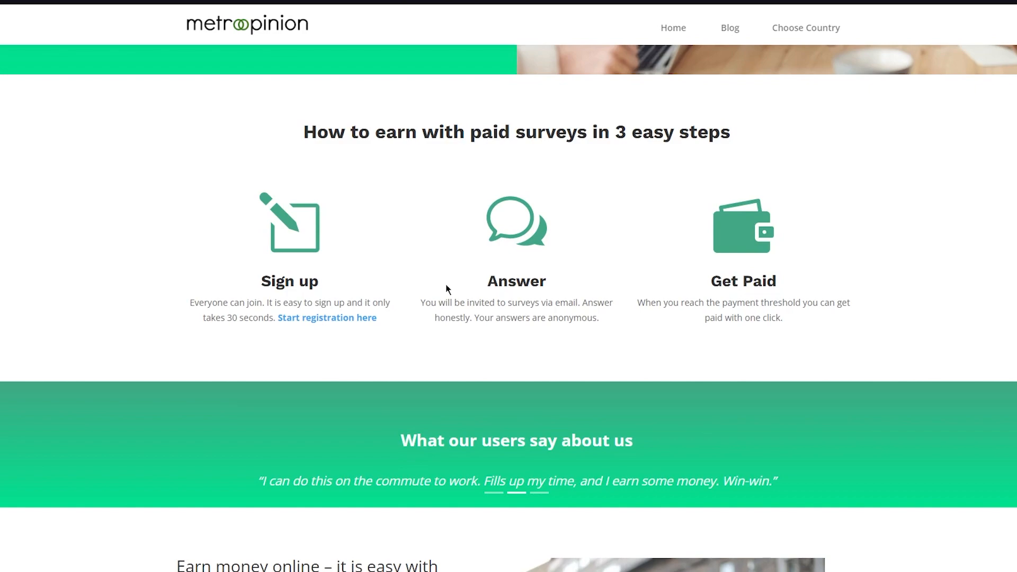
pyautogui.scroll(-3)
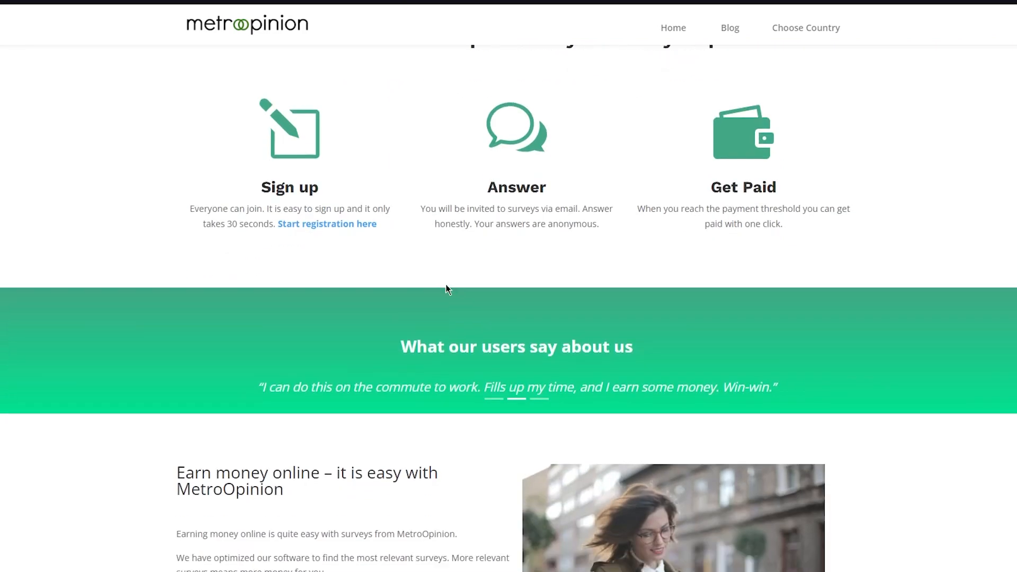
pyautogui.scroll(-3)
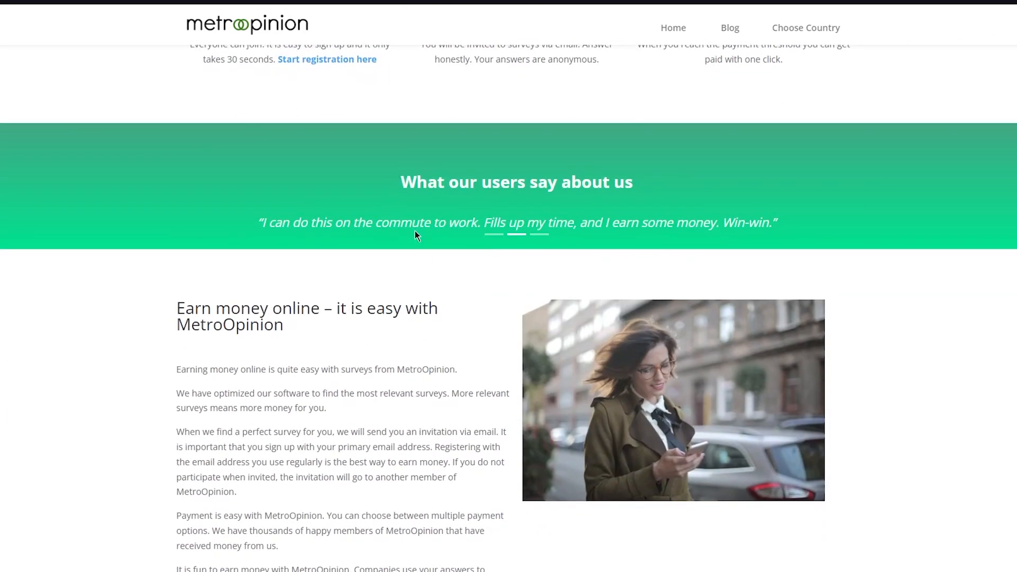
pyautogui.scroll(-3)
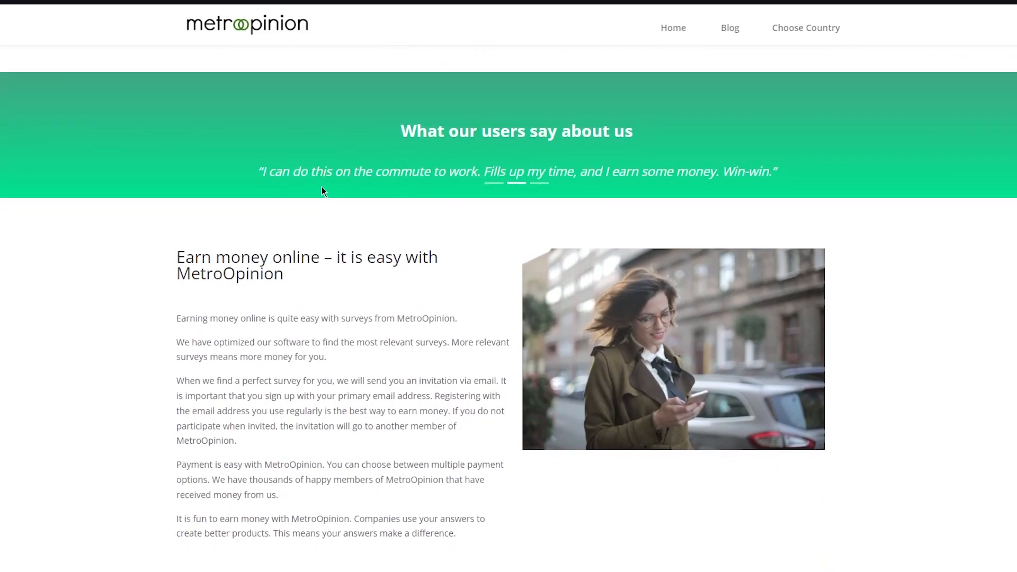
pyautogui.moveTo(337, 195)
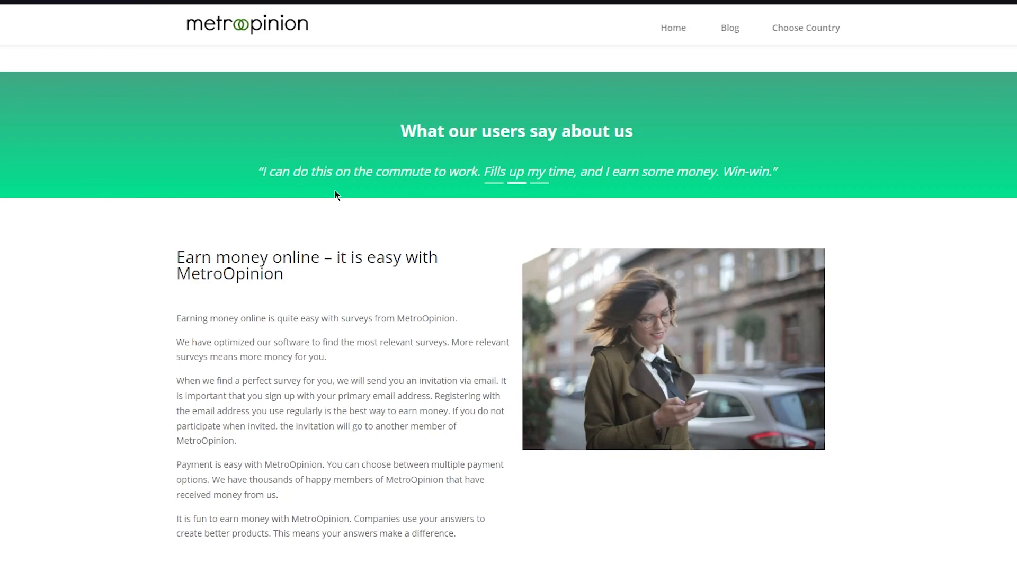
pyautogui.scroll(-3)
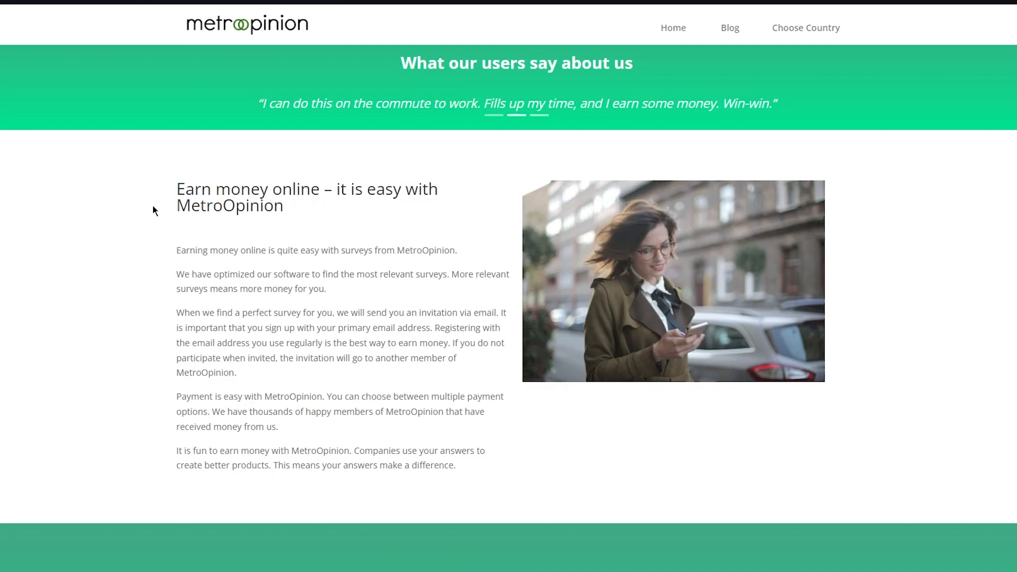
pyautogui.scroll(-3)
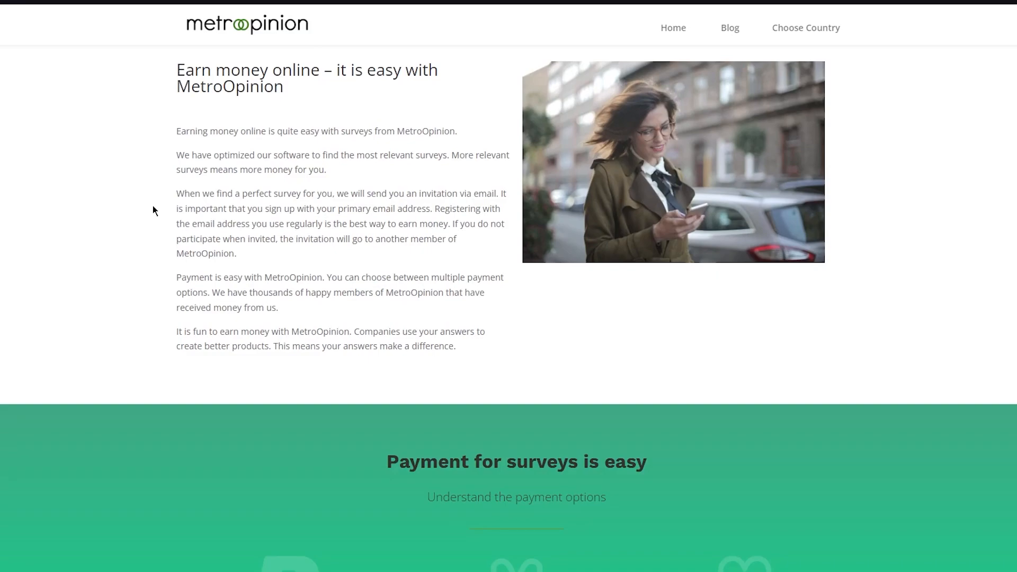
# Step: Continue down to the payment options: PayPal, vouchers and donations
pyautogui.scroll(-3)
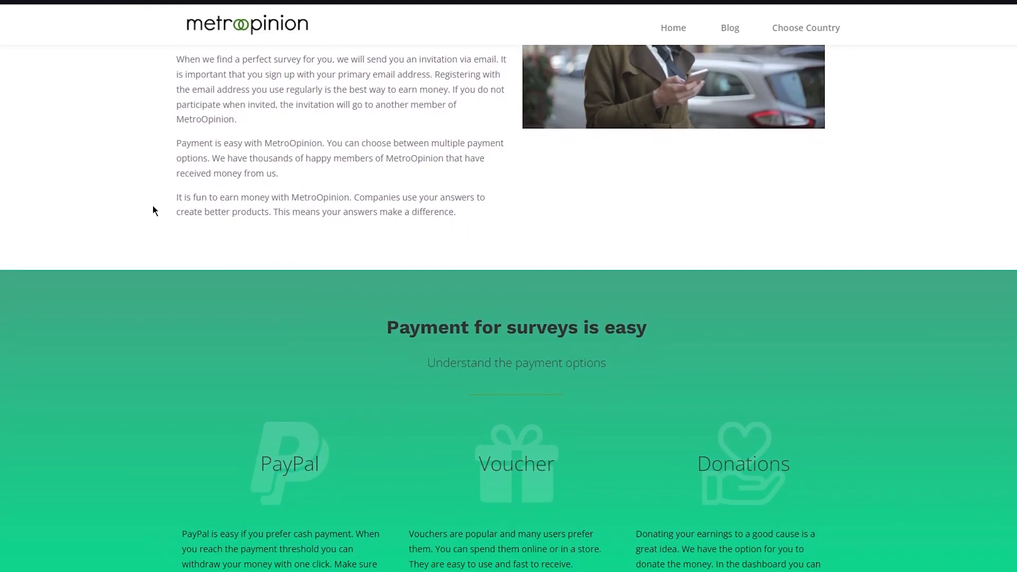
pyautogui.scroll(-3)
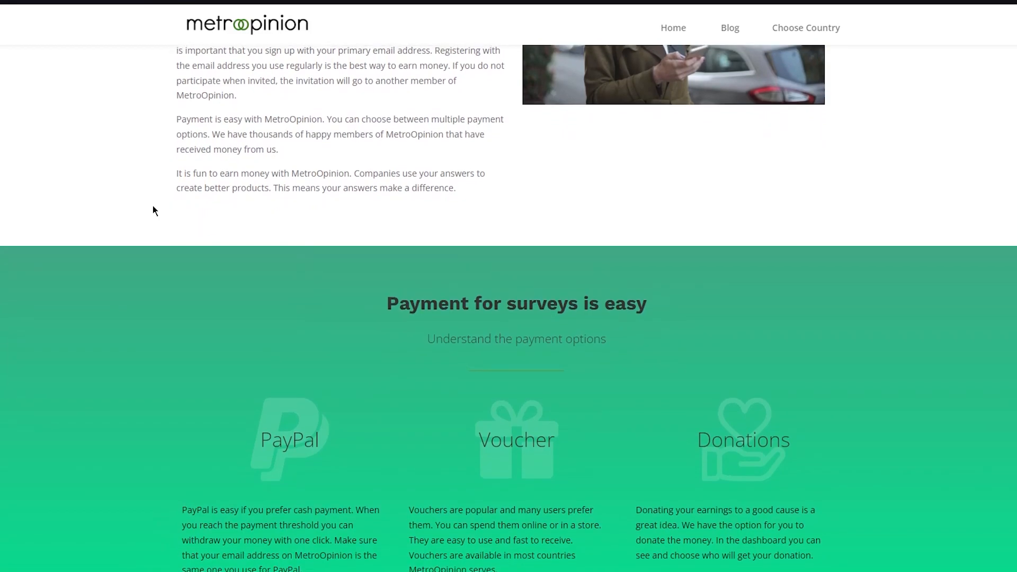
pyautogui.scroll(-3)
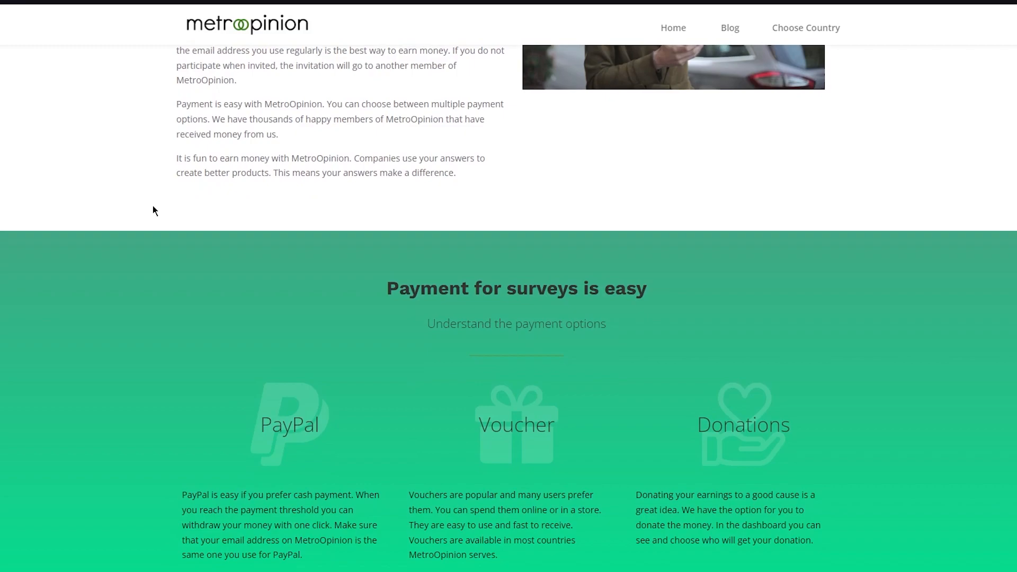
pyautogui.scroll(-3)
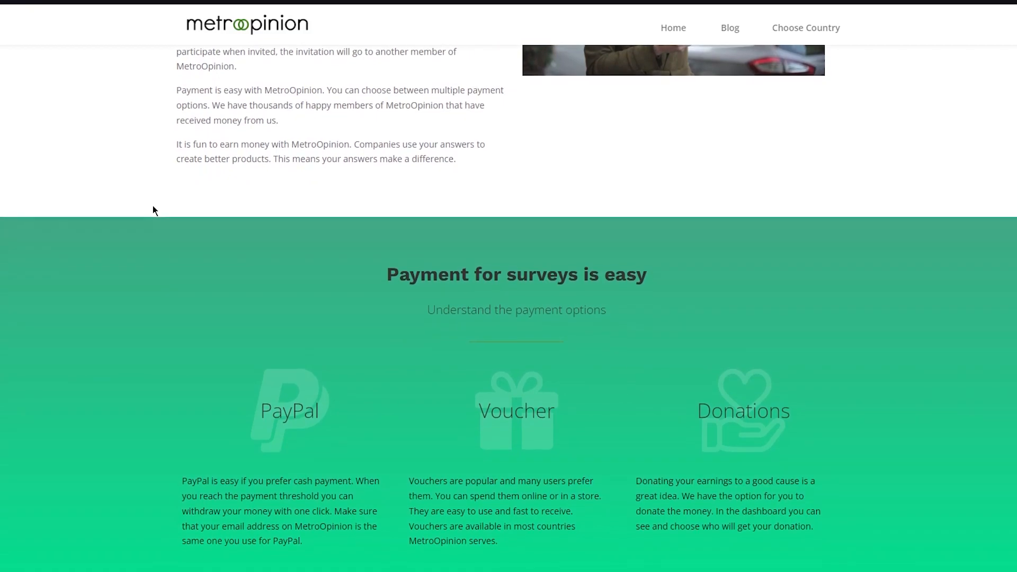
pyautogui.scroll(-3)
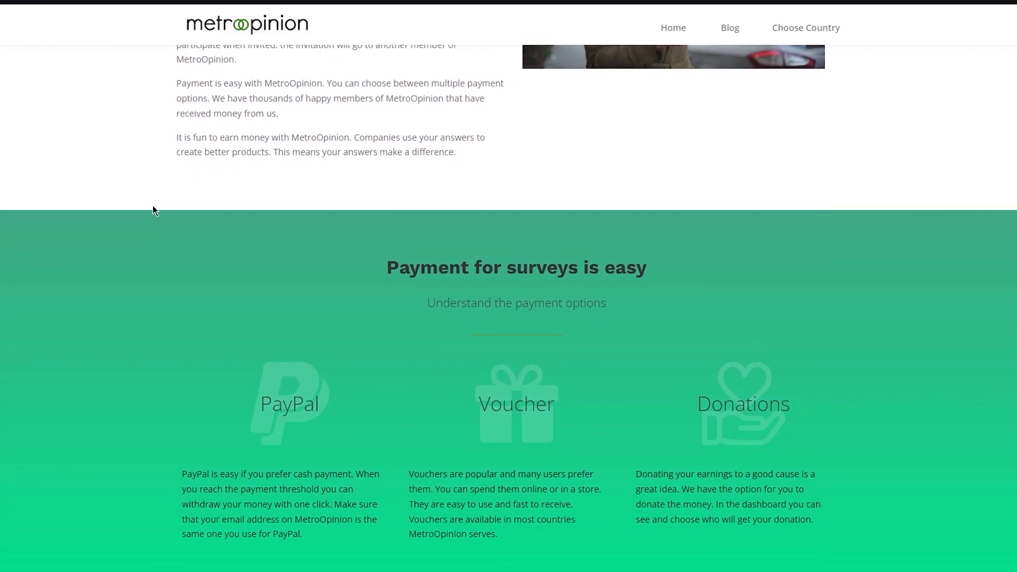
pyautogui.scroll(-3)
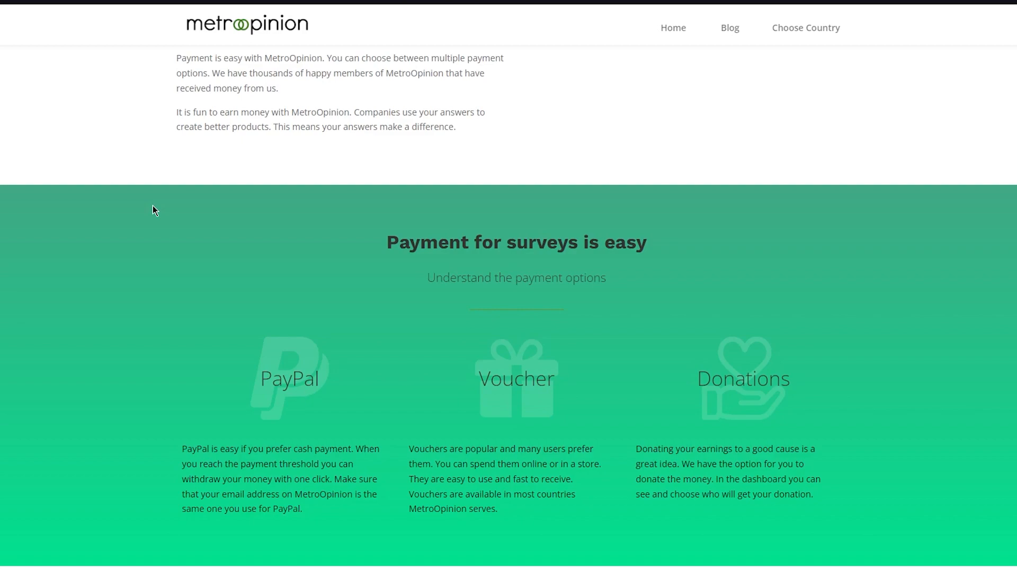
pyautogui.scroll(-3)
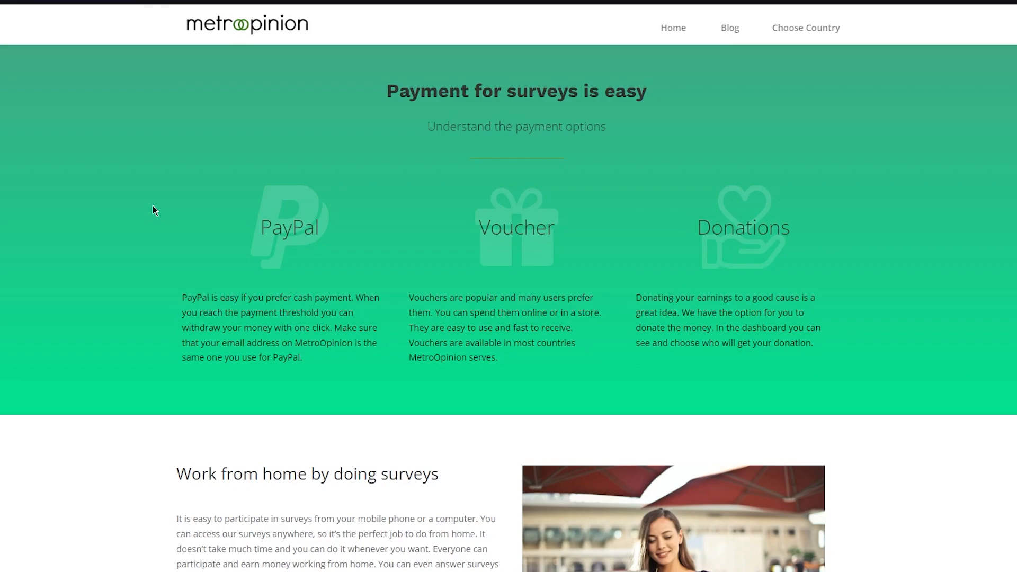
pyautogui.scroll(-3)
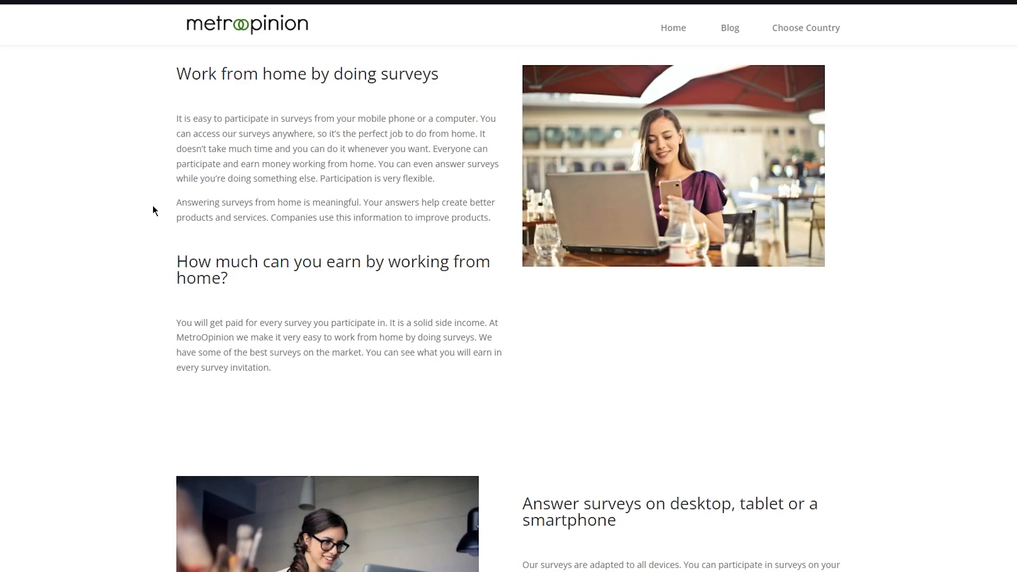
pyautogui.scroll(-3)
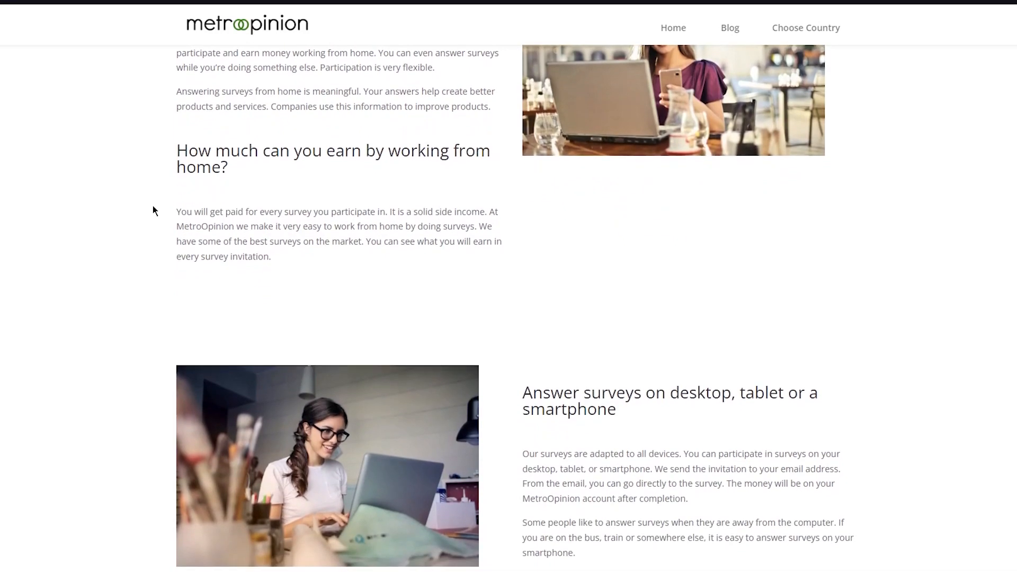
pyautogui.scroll(-3)
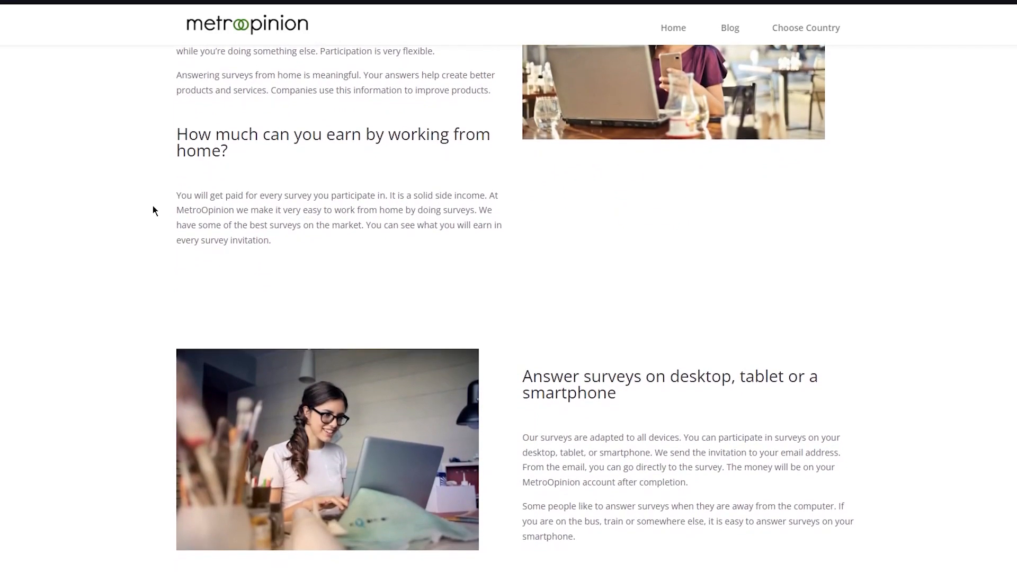
pyautogui.scroll(-3)
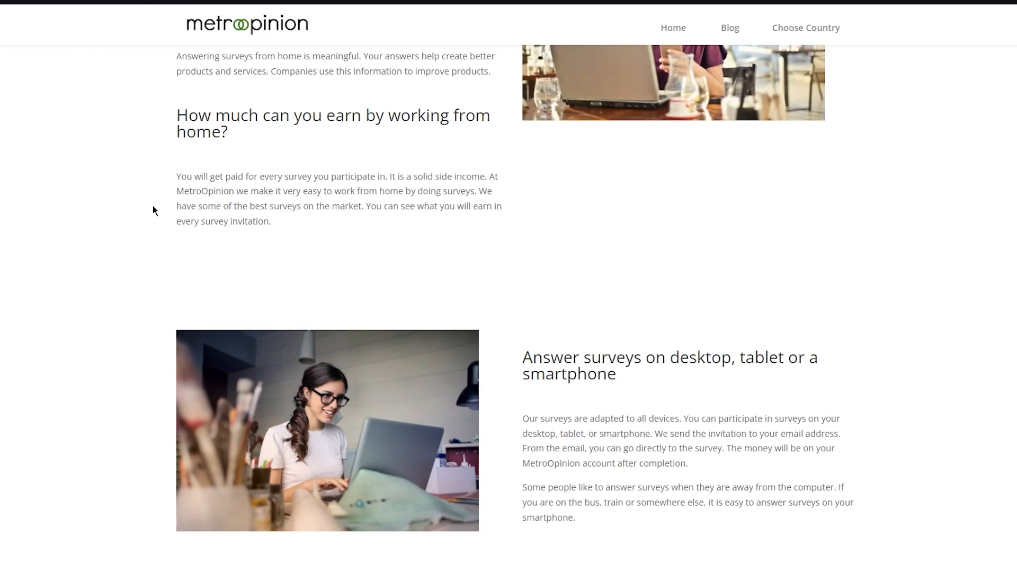
pyautogui.scroll(-3)
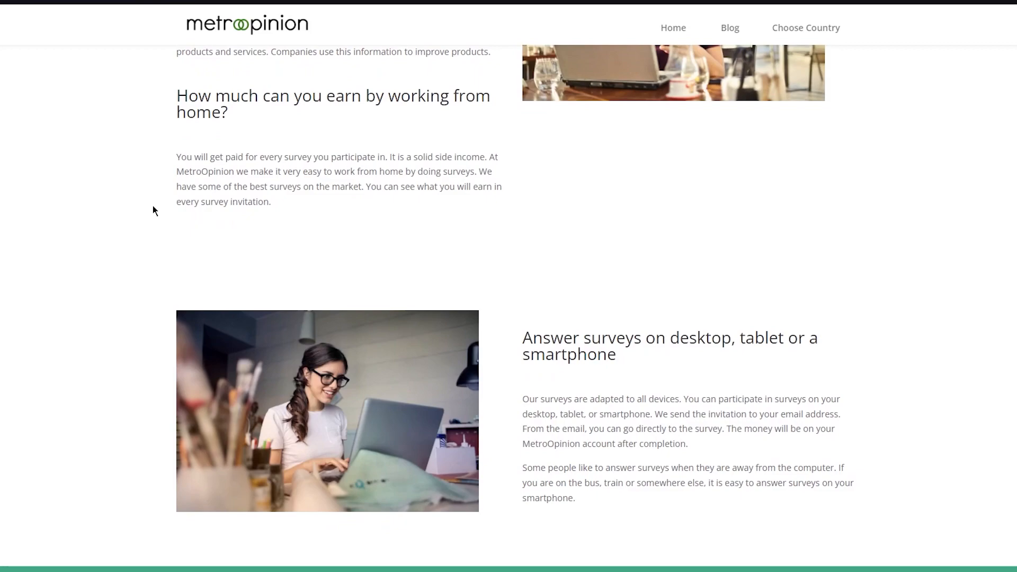
pyautogui.scroll(-3)
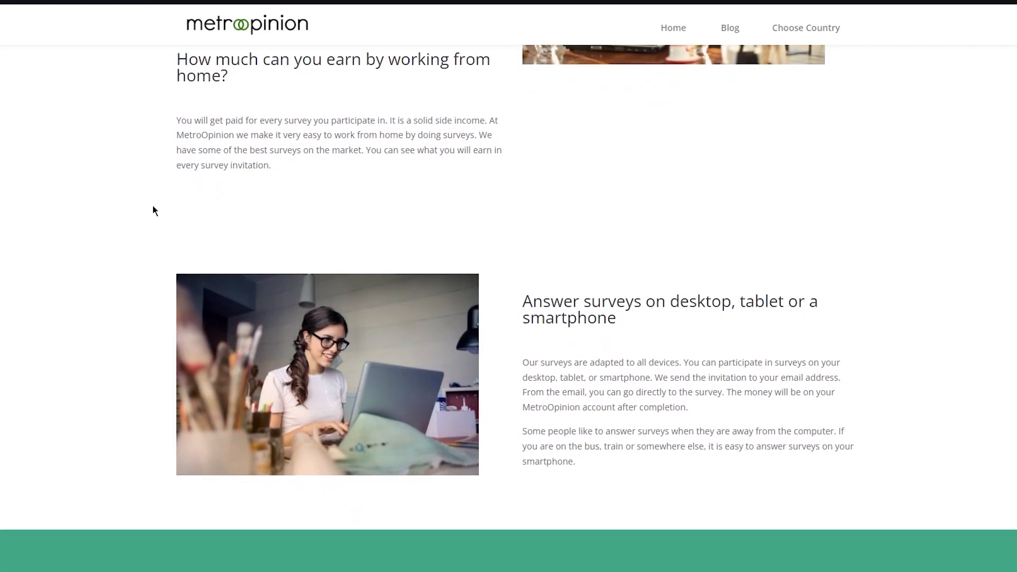
pyautogui.scroll(-3)
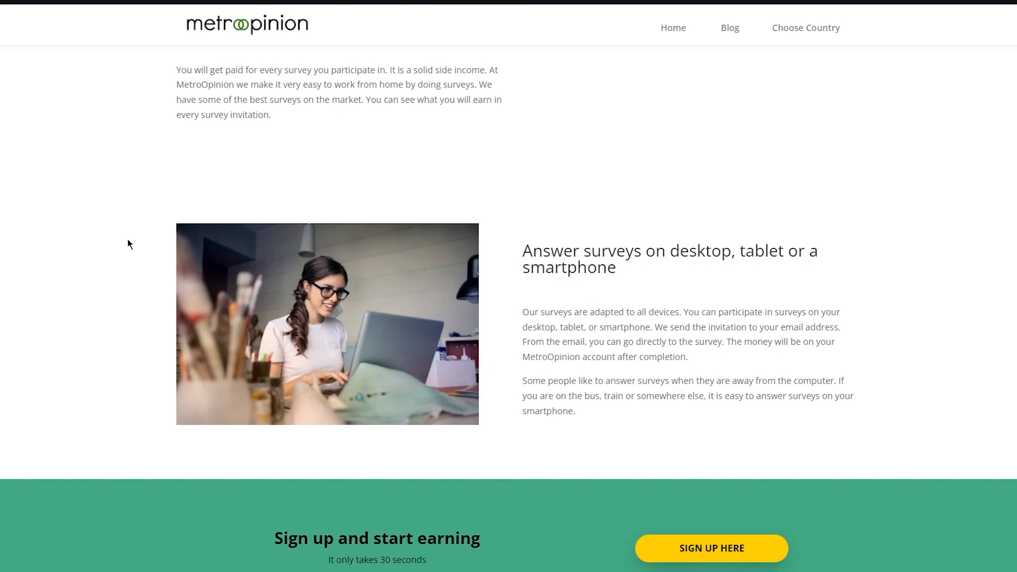
pyautogui.scroll(-3)
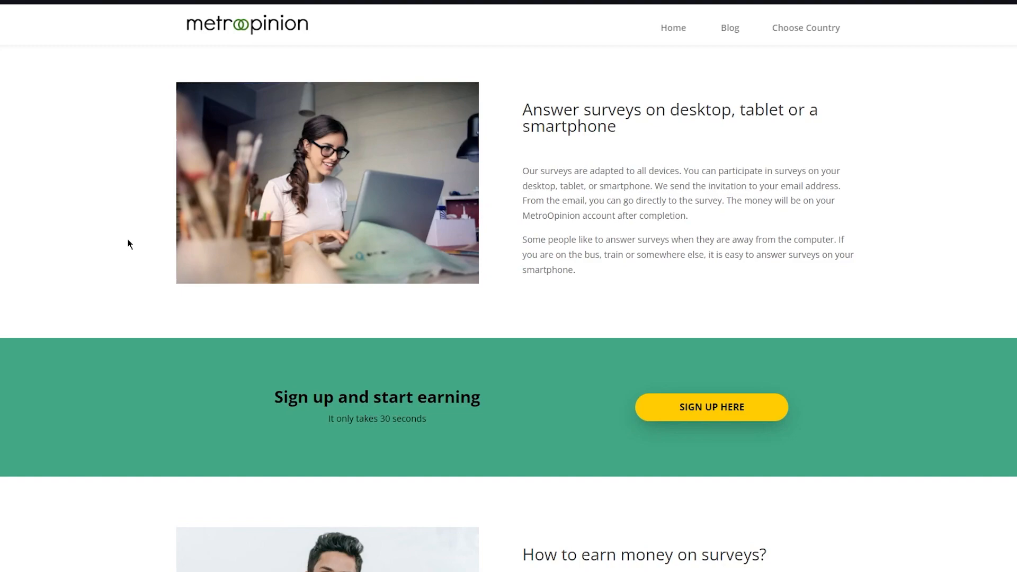
pyautogui.scroll(-3)
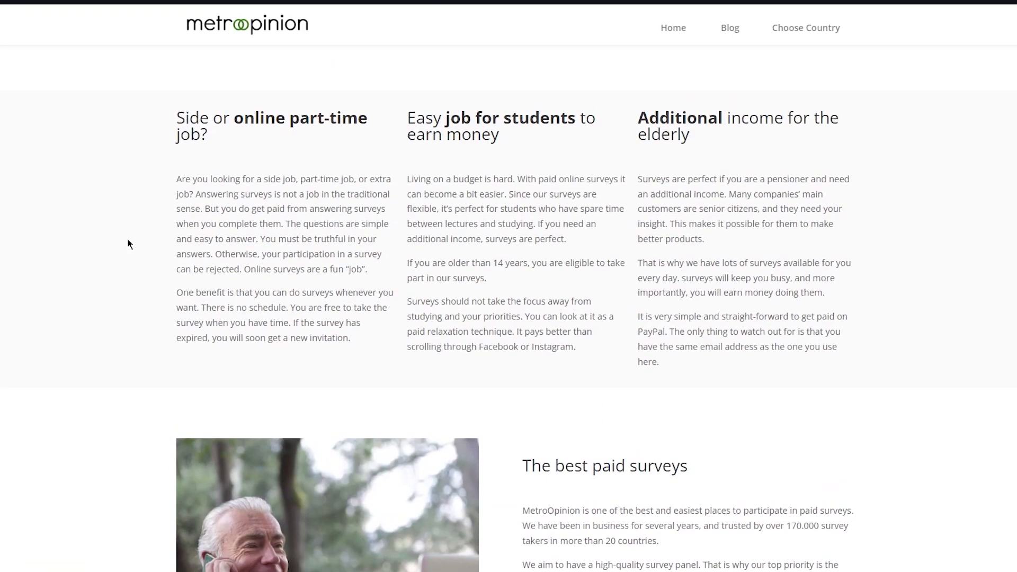
pyautogui.moveTo(237, 175)
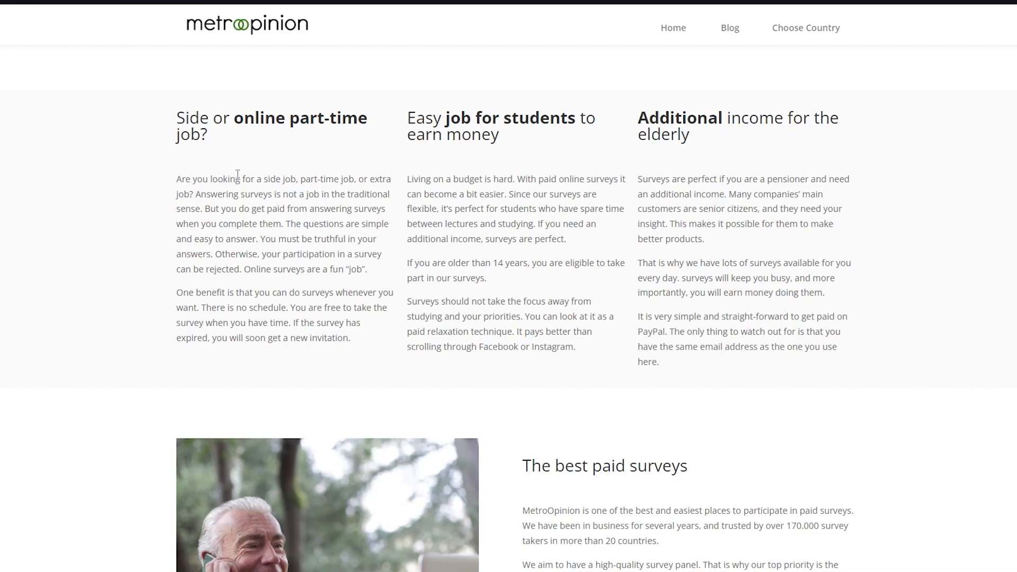
pyautogui.moveTo(215, 242)
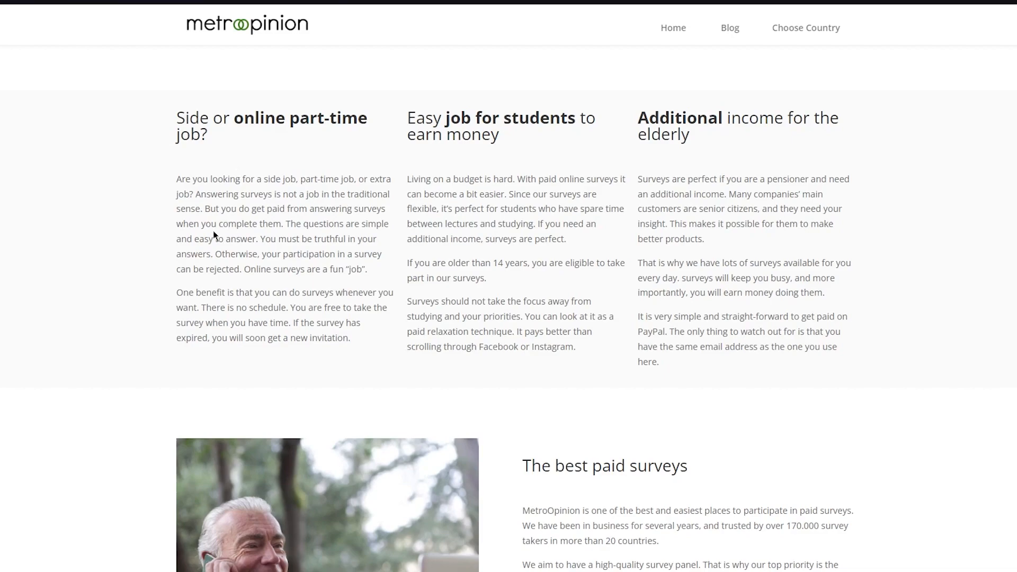
pyautogui.moveTo(136, 206)
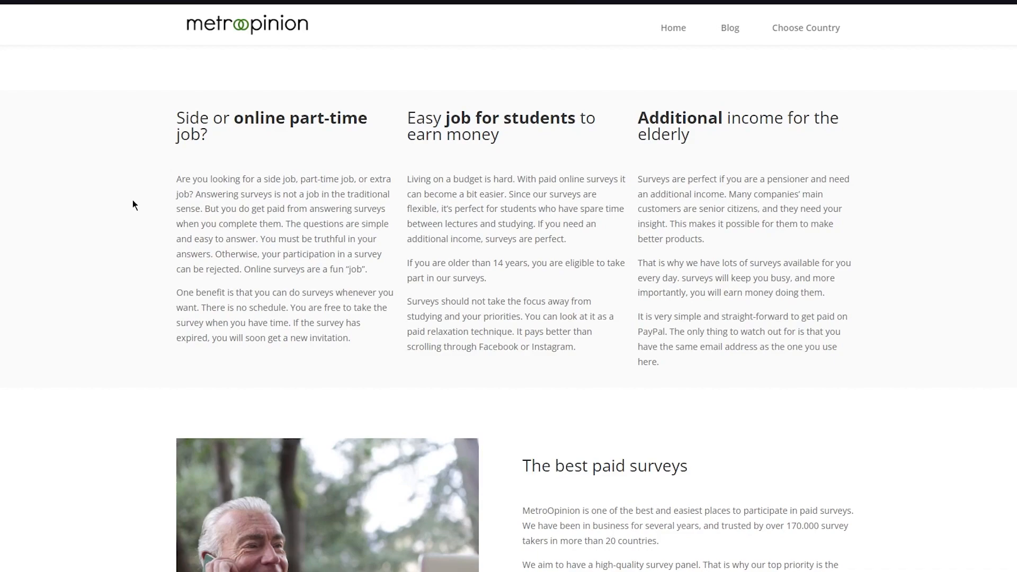
pyautogui.moveTo(466, 153)
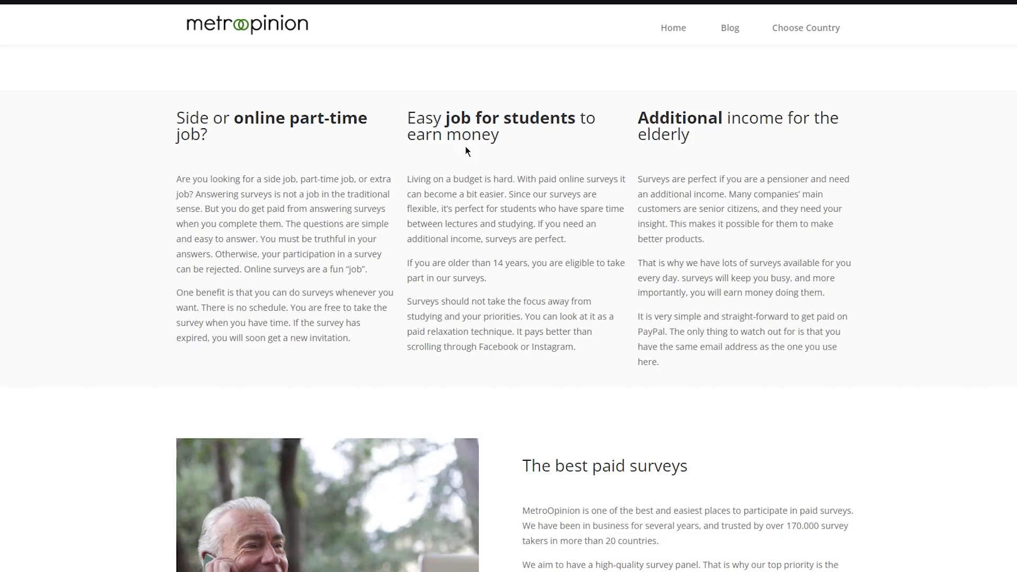
pyautogui.scroll(-3)
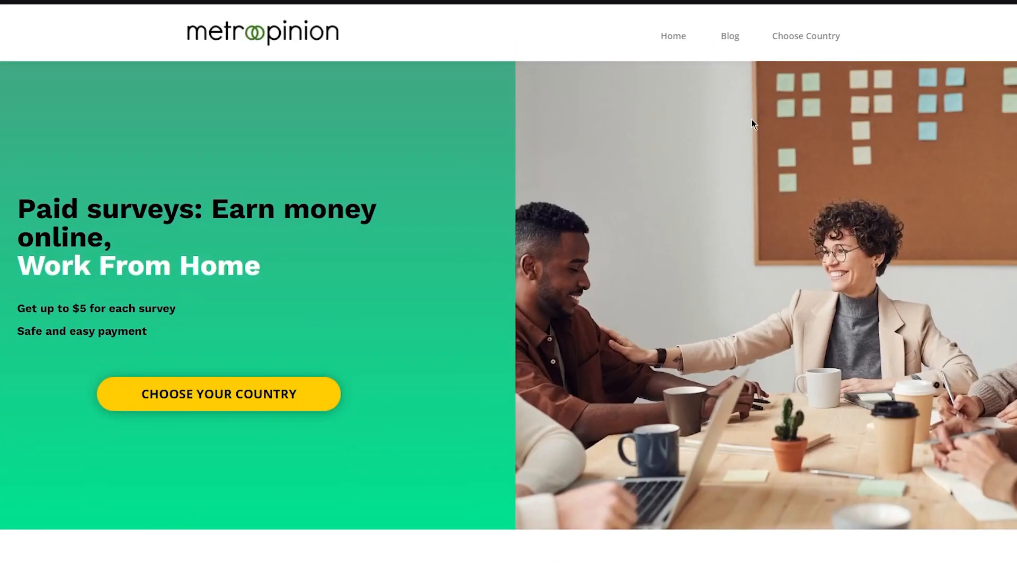
pyautogui.moveTo(246, 396)
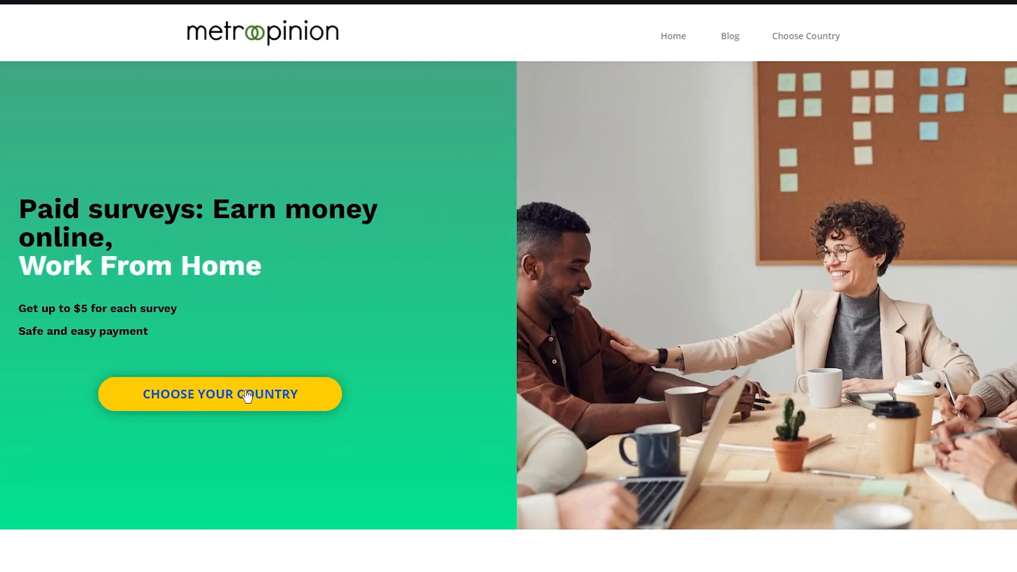
# Step: Choose Pakistan from the country list to load its homepage offering up to $3.5 per survey
pyautogui.click(220, 394)
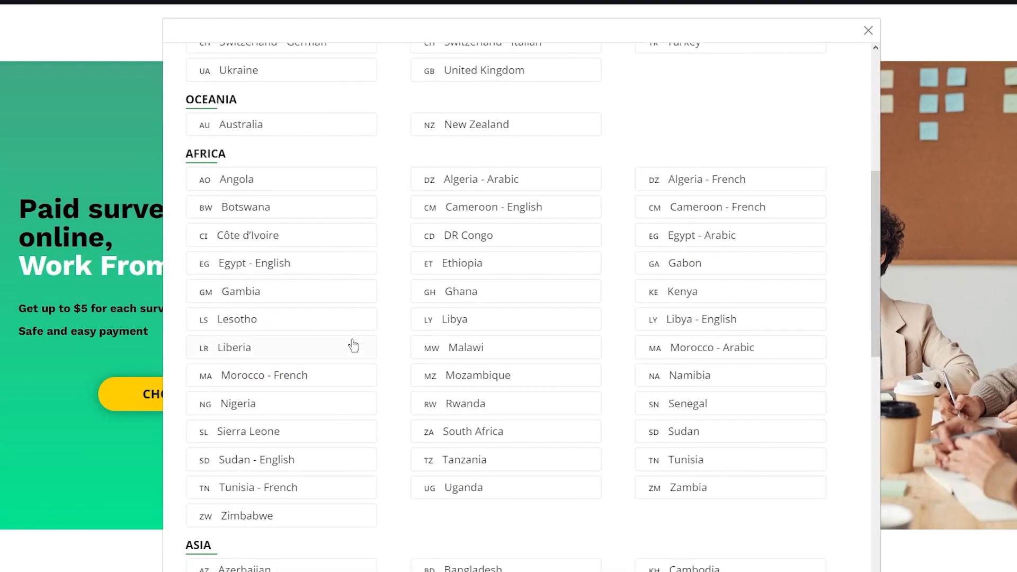
pyautogui.scroll(-3)
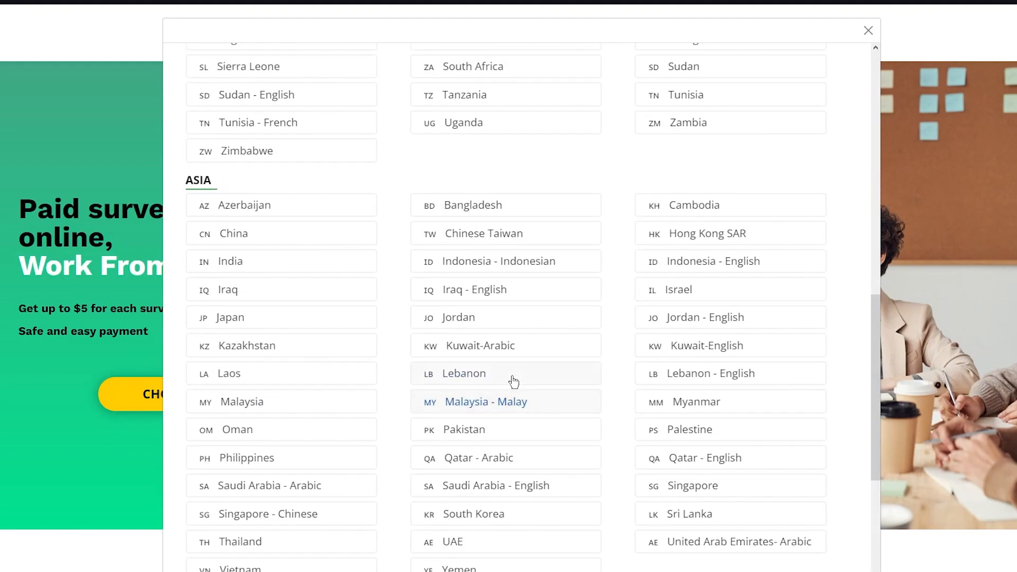
pyautogui.moveTo(422, 175)
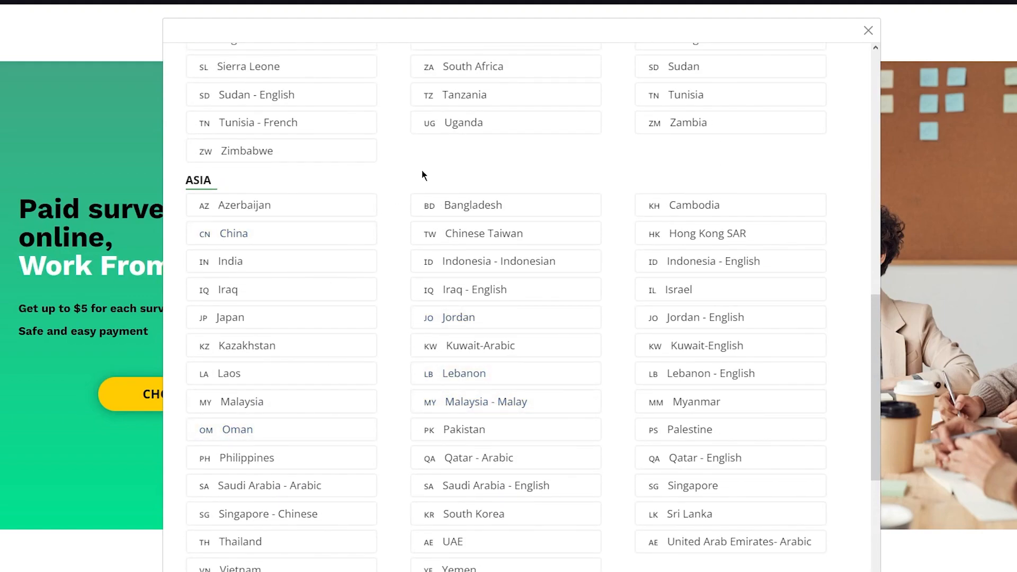
pyautogui.moveTo(403, 182)
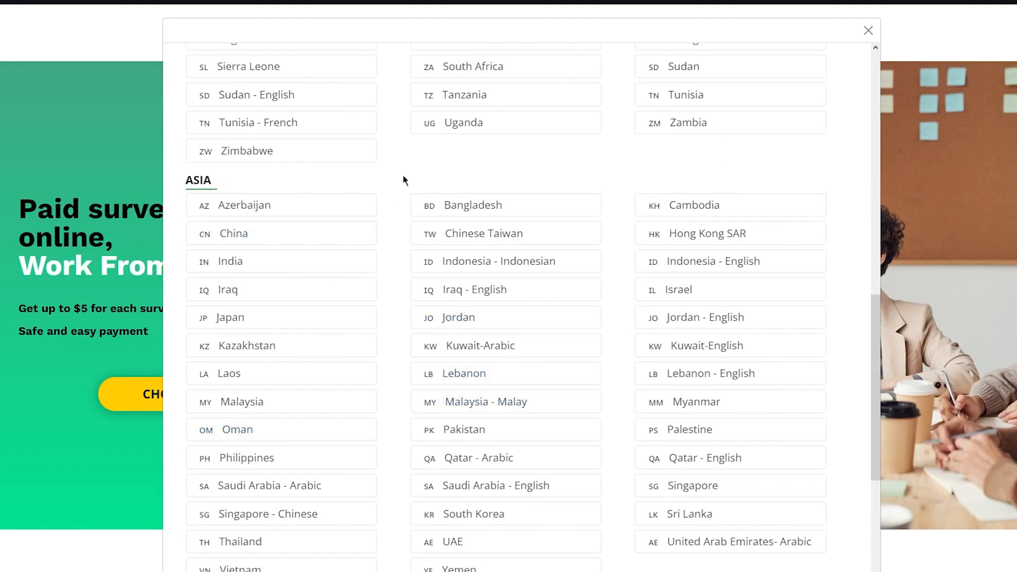
pyautogui.moveTo(488, 439)
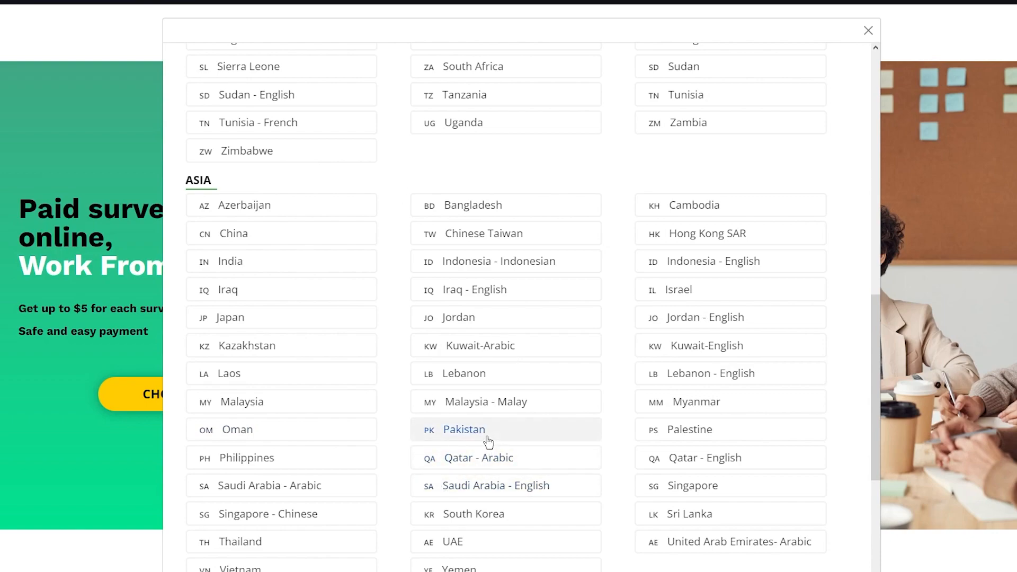
pyautogui.click(867, 28)
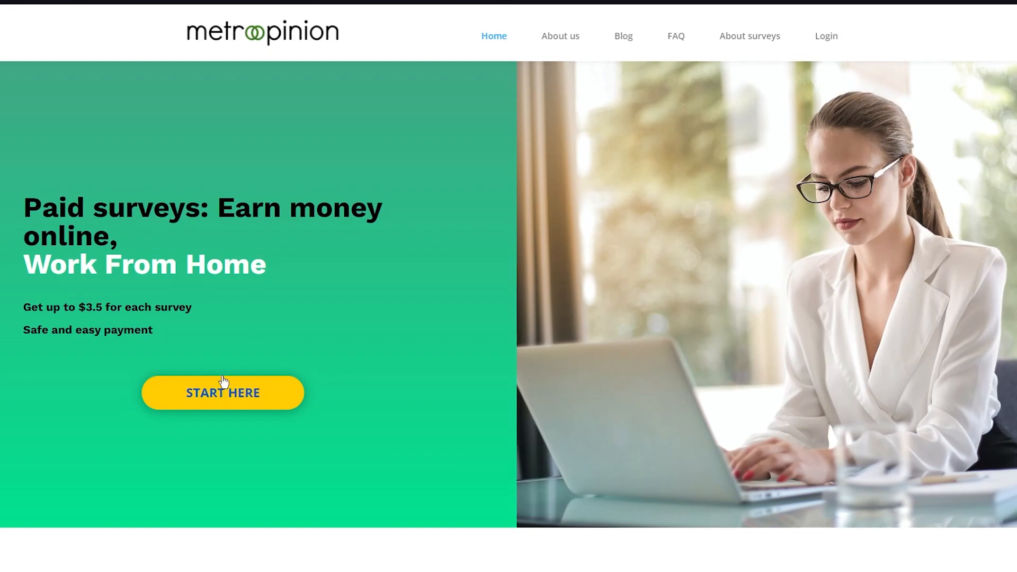
# Step: Register a new account from Start Here with an email and matching password
pyautogui.click(222, 393)
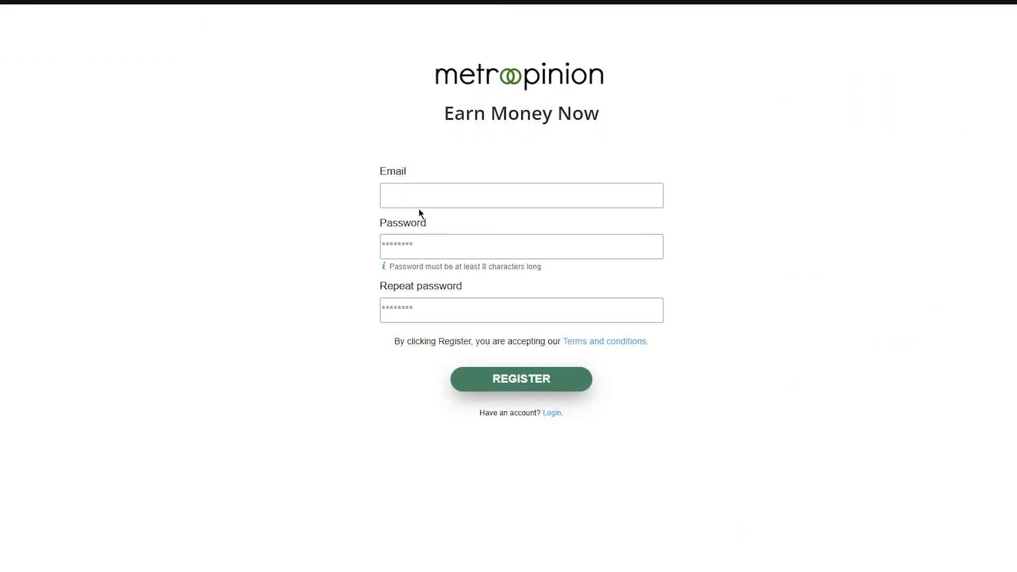
pyautogui.click(522, 195)
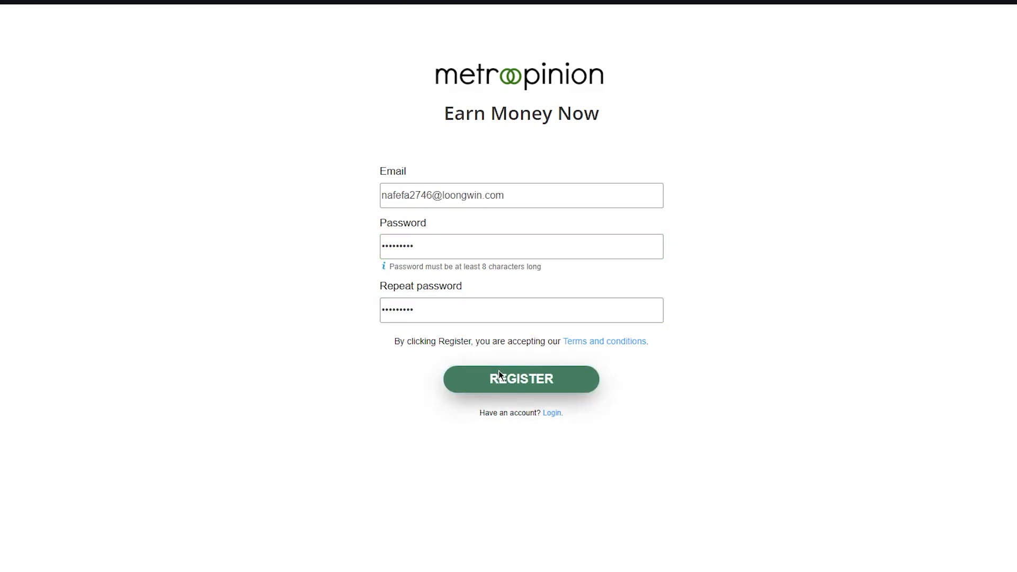
pyautogui.click(521, 379)
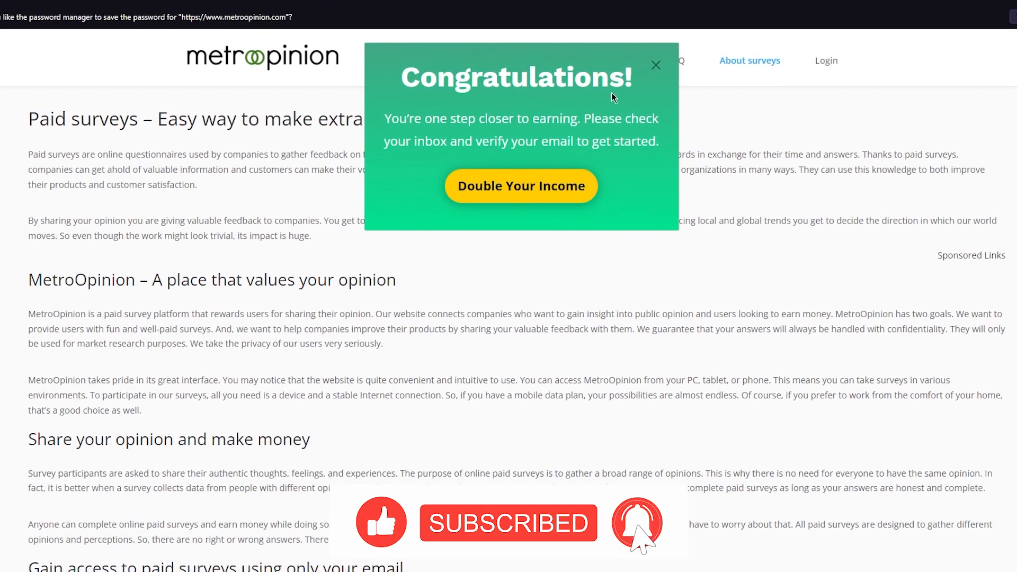
# Step: Close the congratulations popup and read down the About surveys article
pyautogui.click(656, 64)
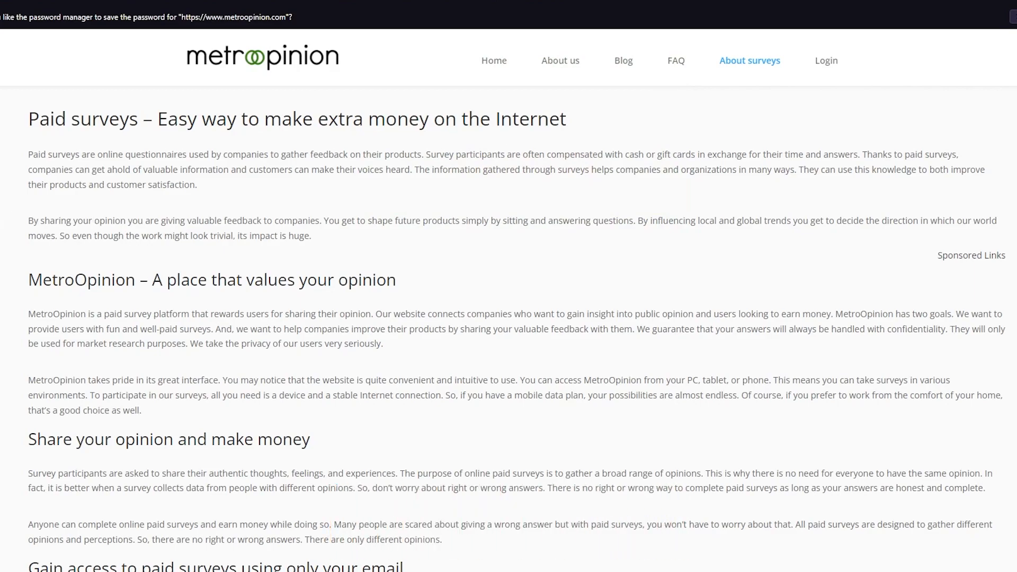
pyautogui.scroll(-3)
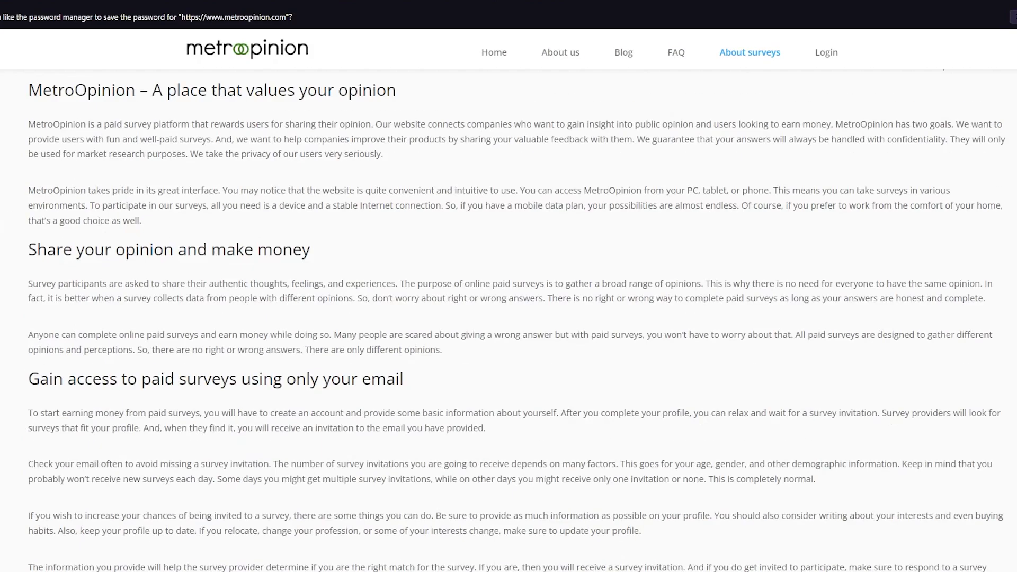
pyautogui.scroll(-3)
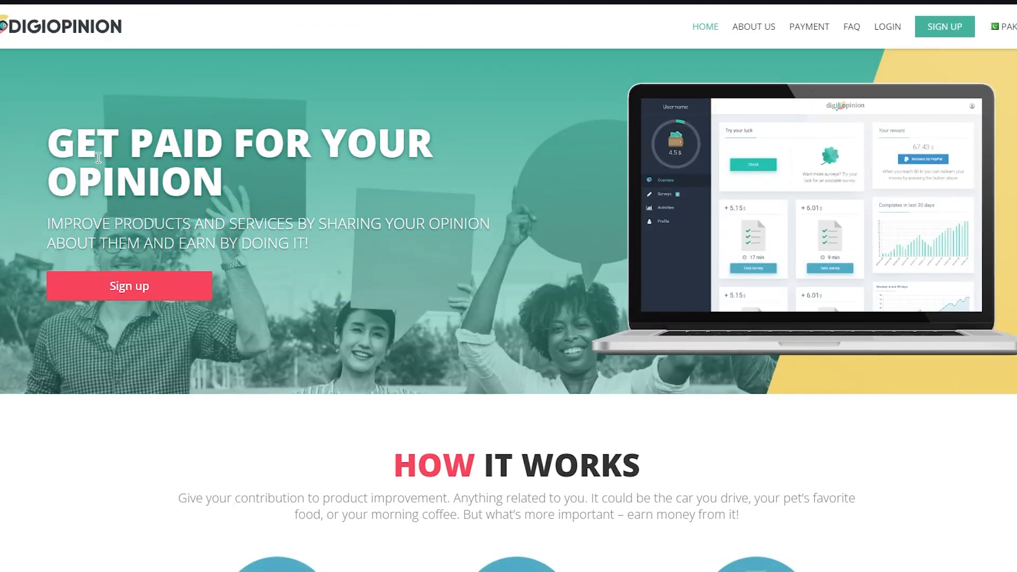
pyautogui.moveTo(312, 127)
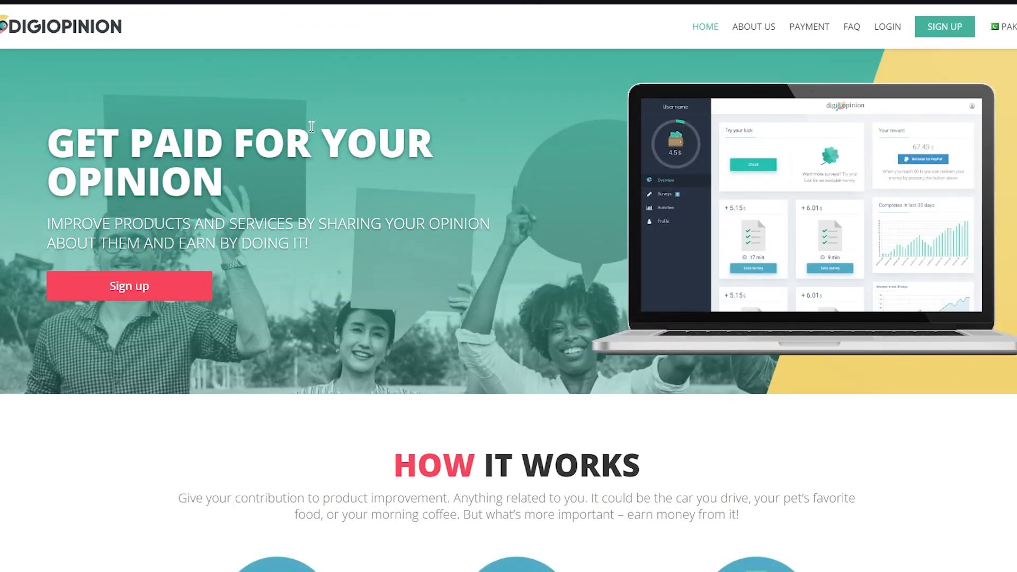
pyautogui.moveTo(250, 188)
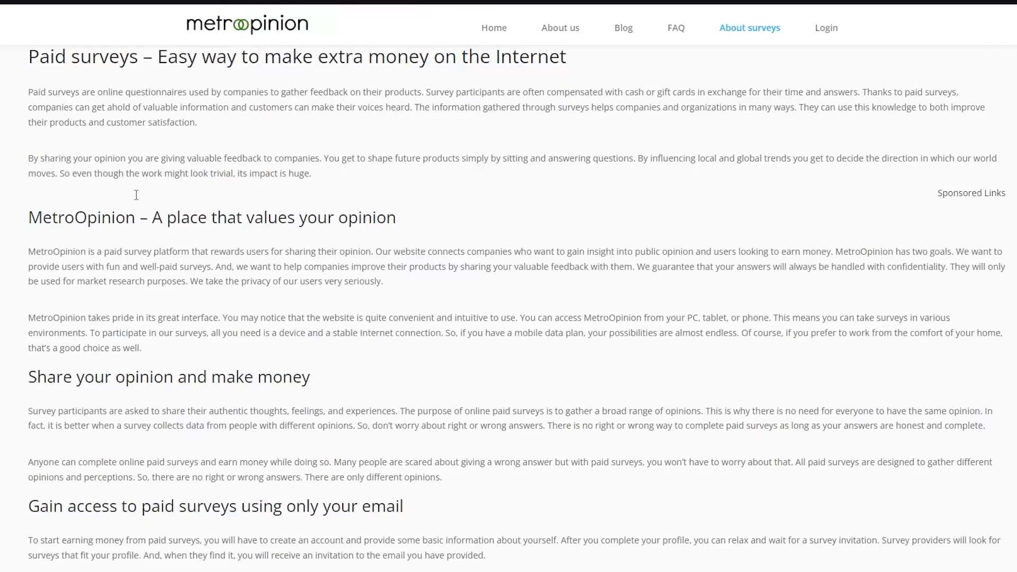
pyautogui.scroll(-3)
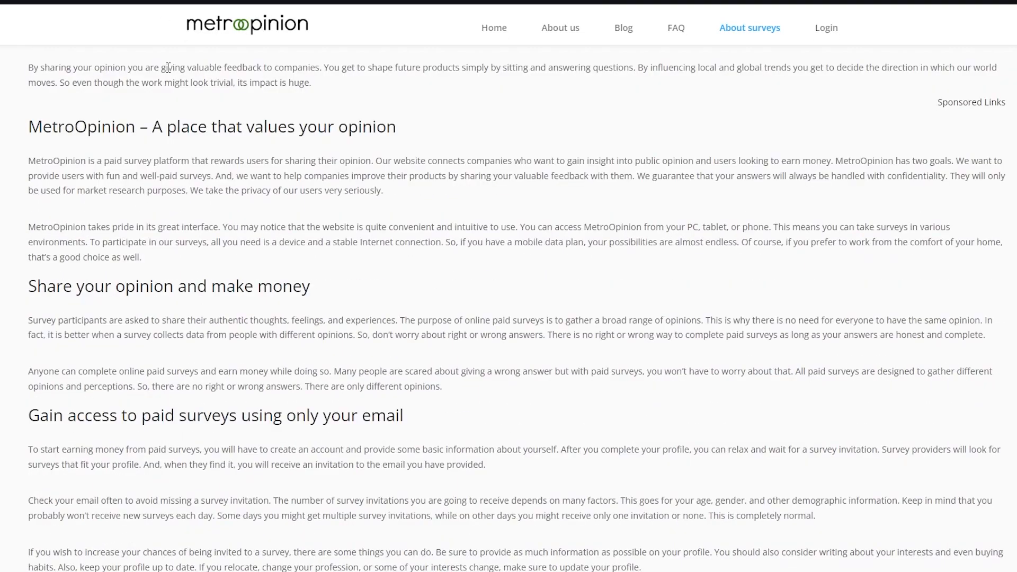
pyautogui.scroll(-3)
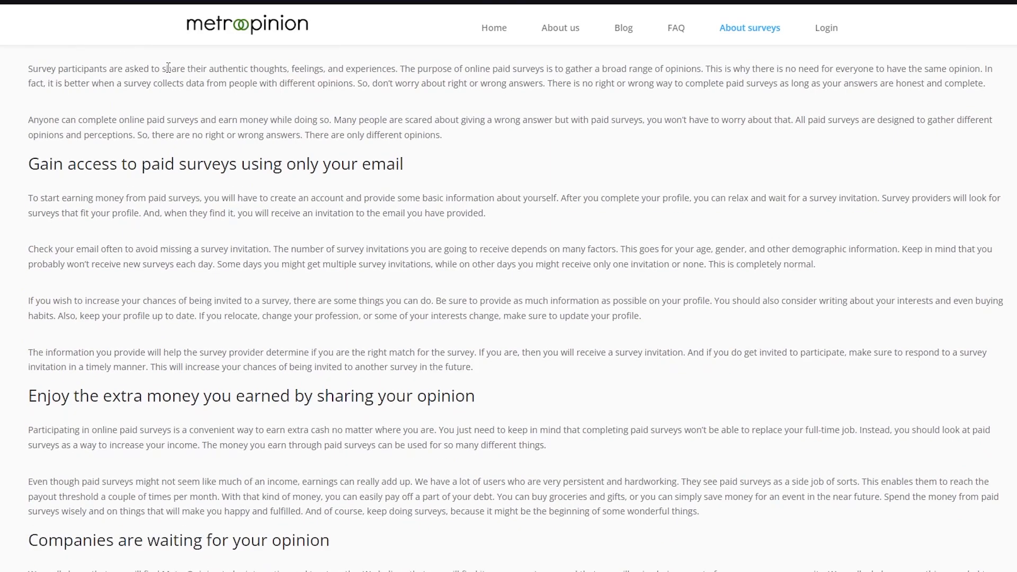
pyautogui.scroll(-3)
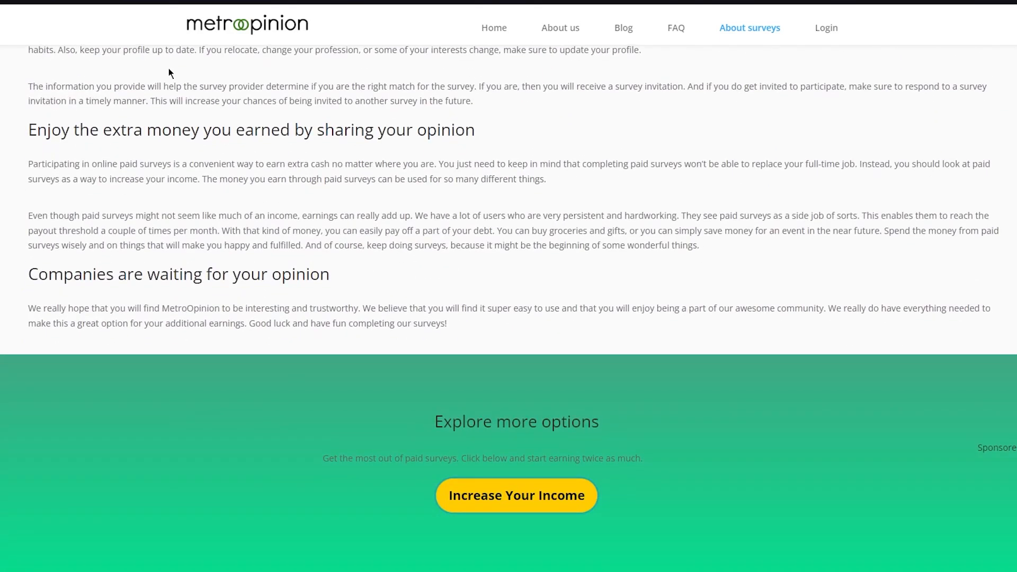
pyautogui.scroll(-3)
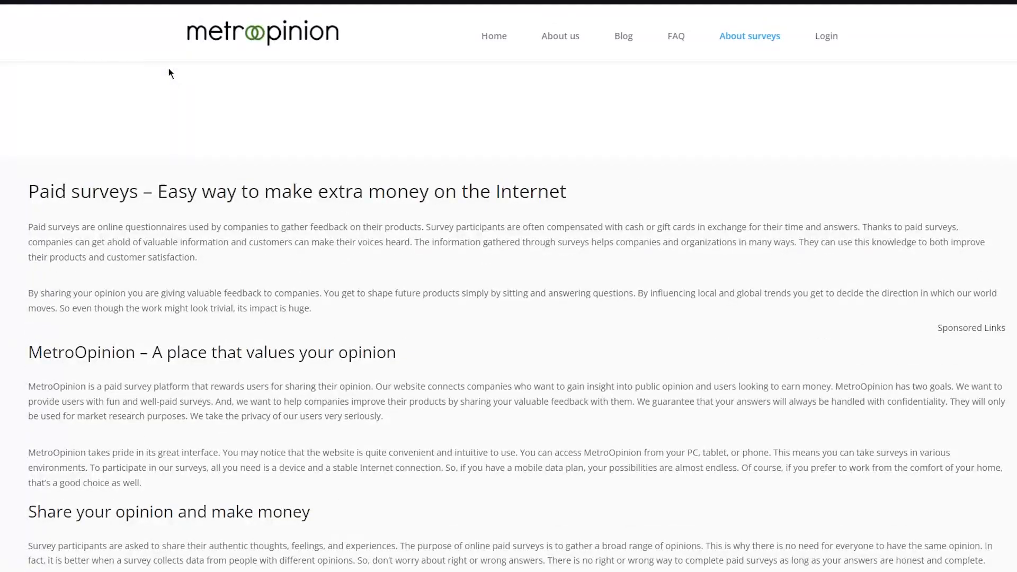
pyautogui.moveTo(739, 40)
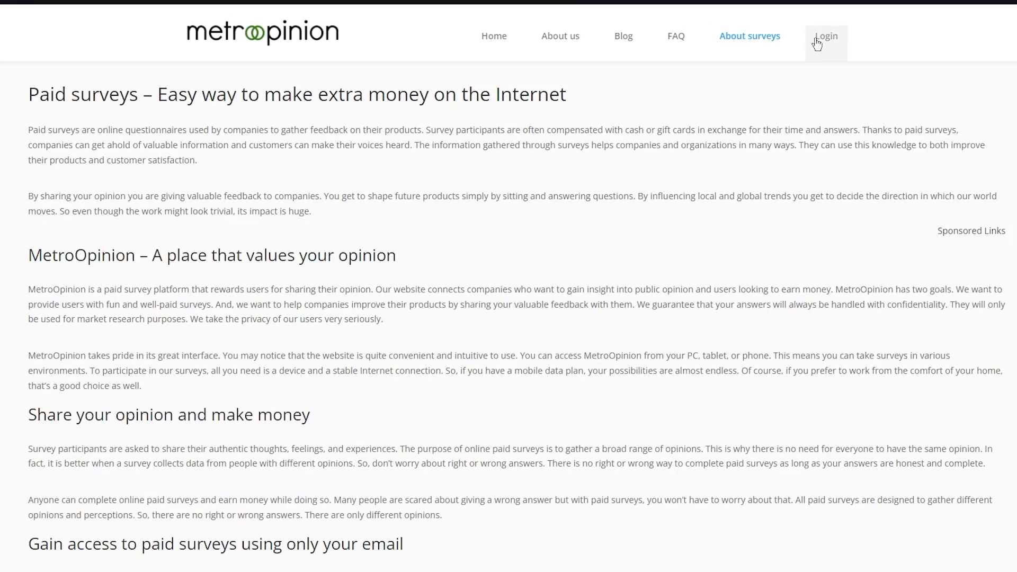
# Step: Sign in with the registered email and password to reach the dashboard with no surveys yet
pyautogui.click(826, 36)
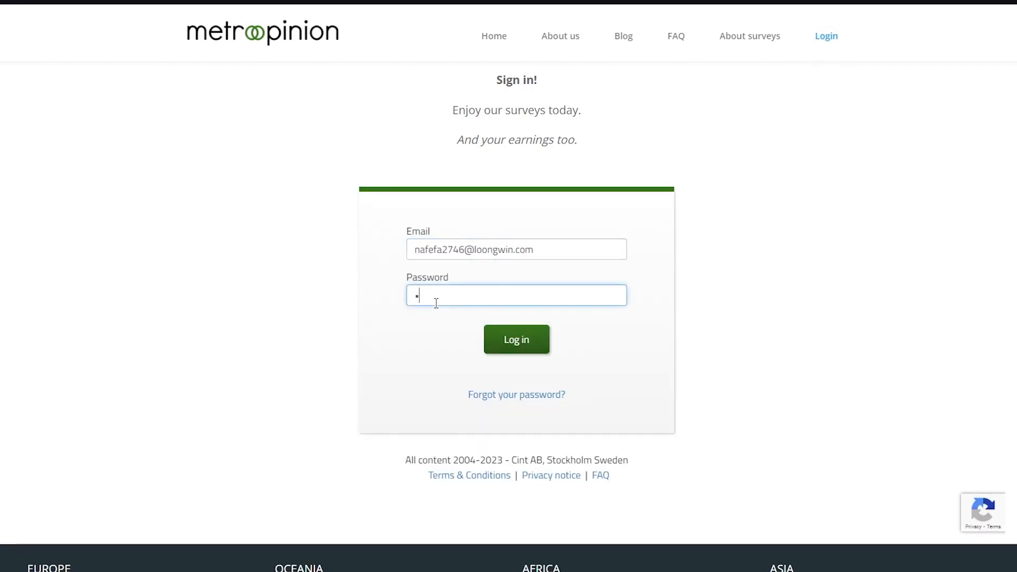
pyautogui.write('password')
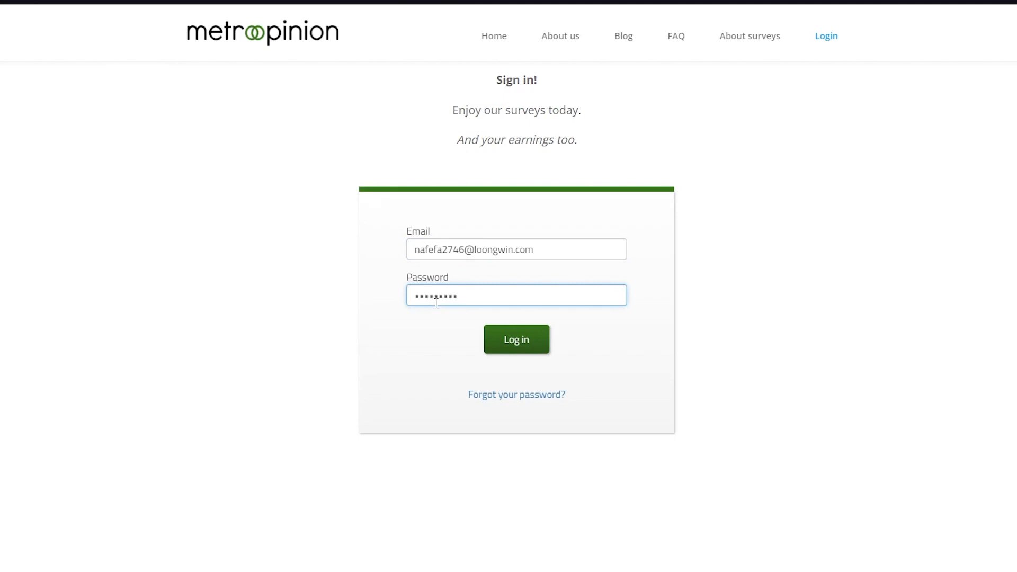
pyautogui.click(517, 339)
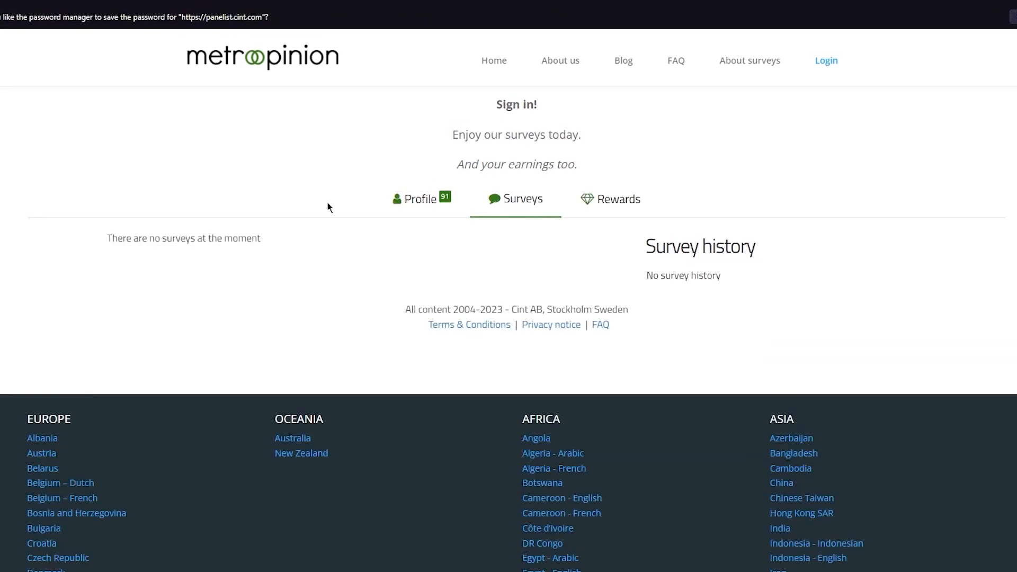
pyautogui.moveTo(442, 210)
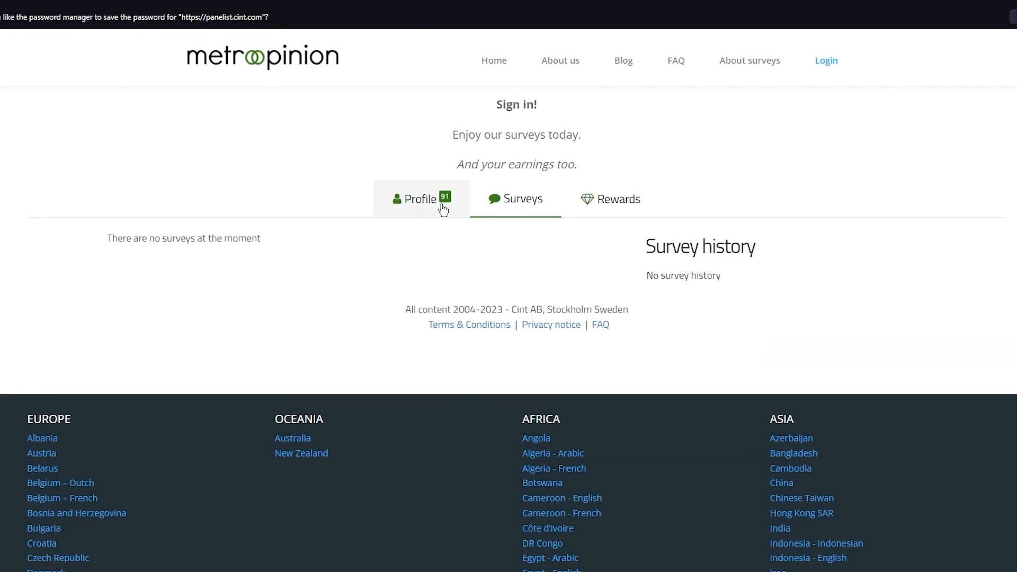
pyautogui.click(418, 199)
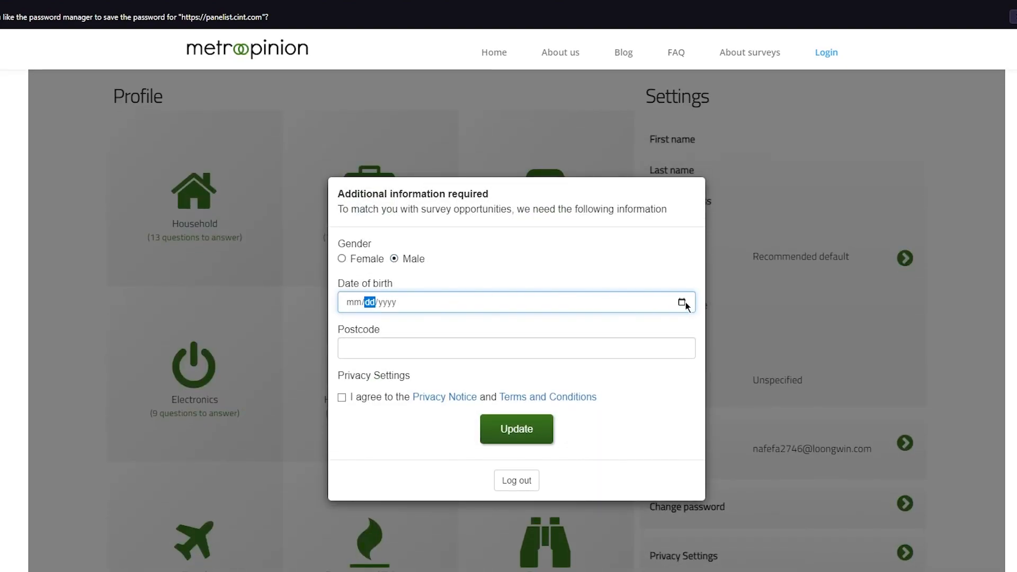
pyautogui.click(682, 302)
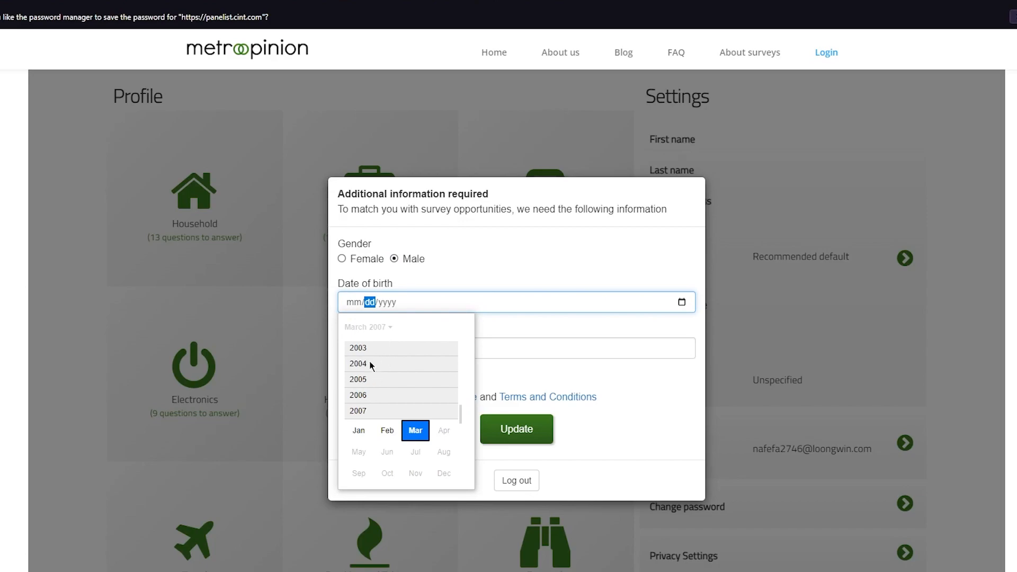
pyautogui.click(357, 363)
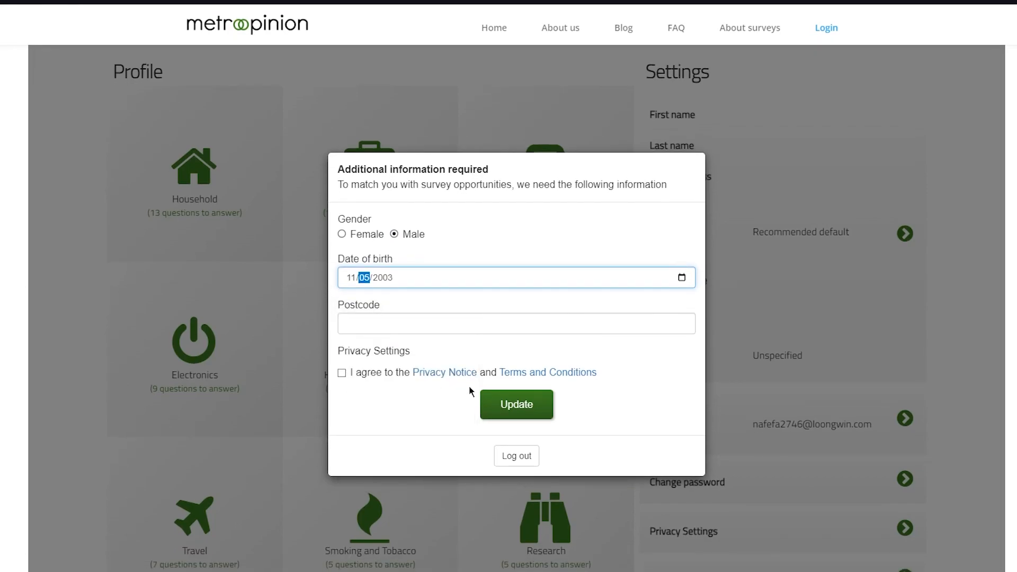
pyautogui.write('44000')
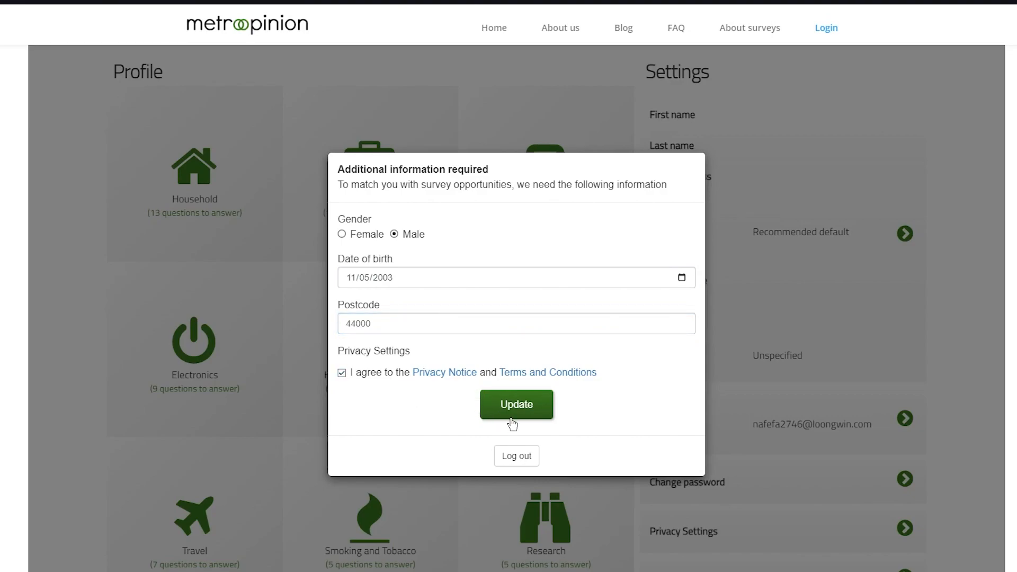
pyautogui.click(517, 405)
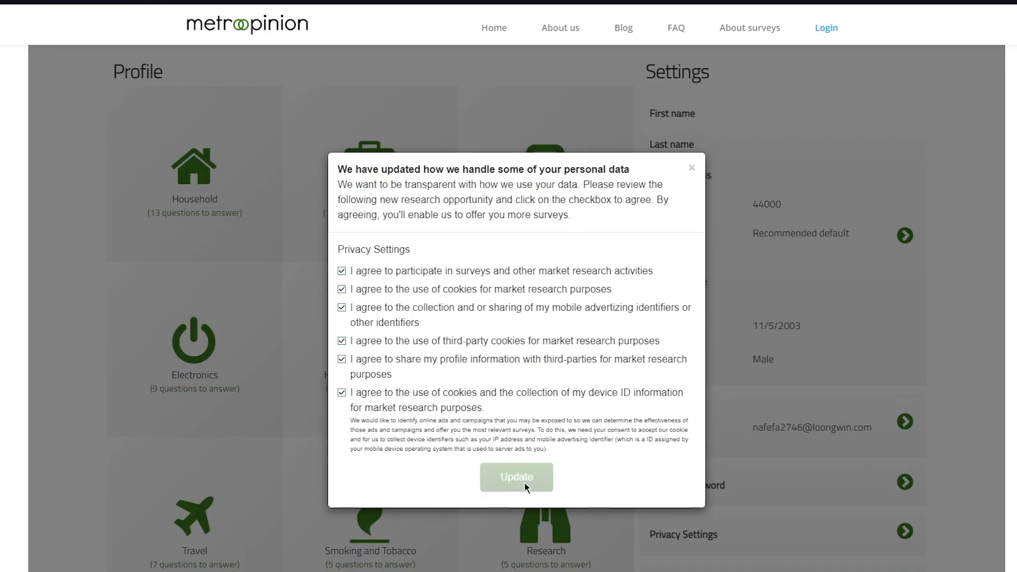
pyautogui.click(516, 477)
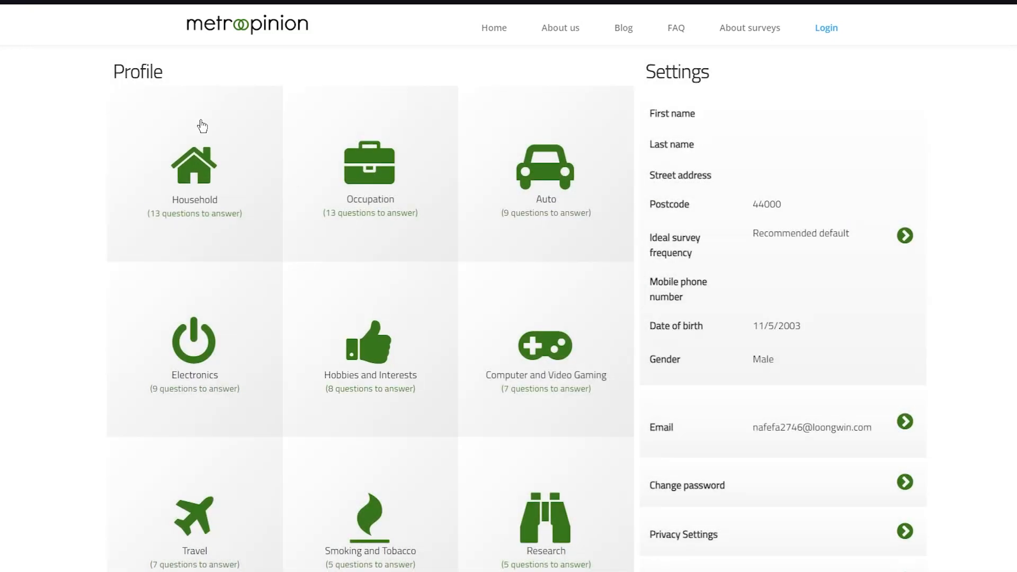
# Step: Check the Surveys page, then browse the Household and Smoking profile categories
pyautogui.scroll(-3)
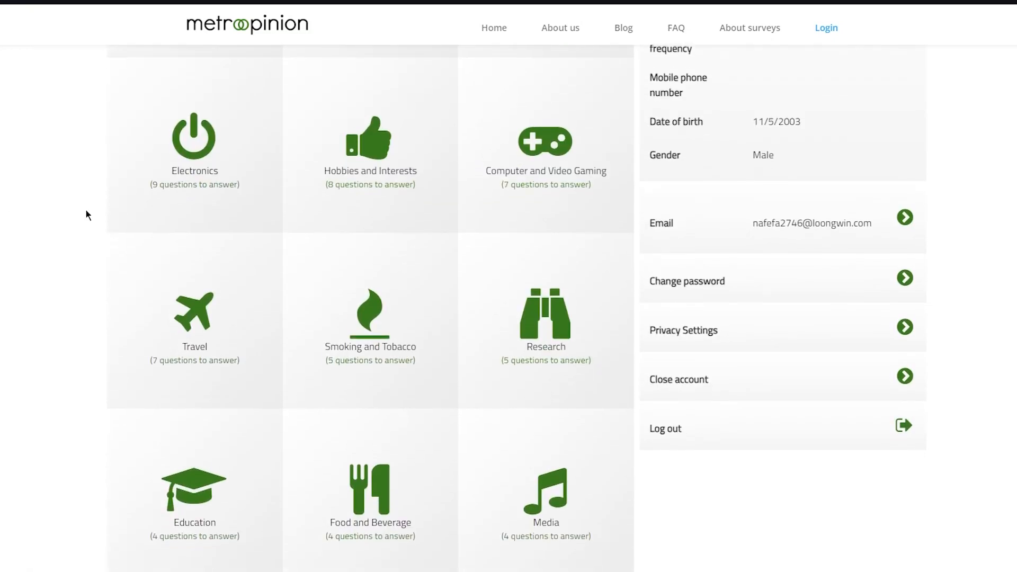
pyautogui.scroll(3)
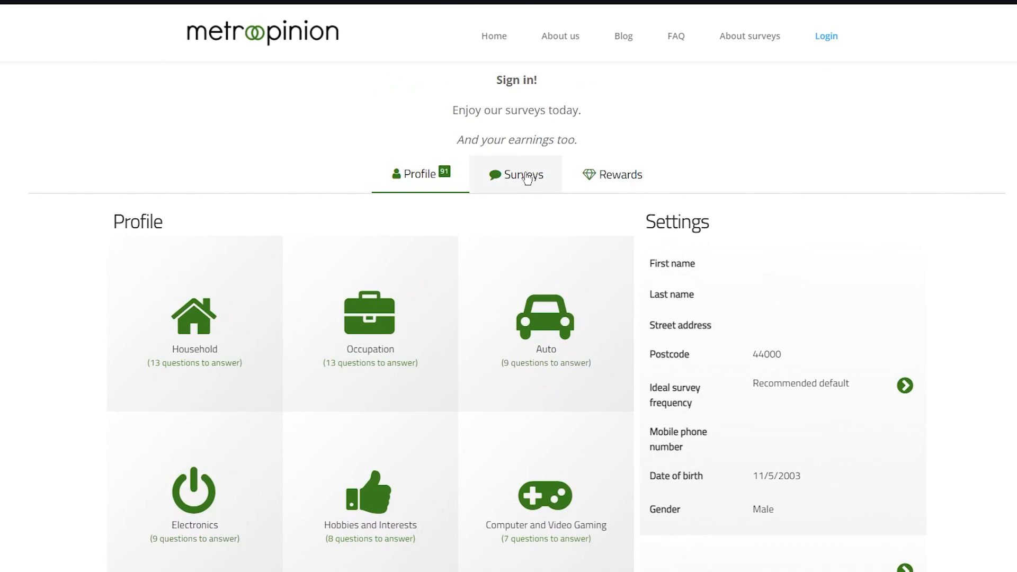
pyautogui.click(524, 175)
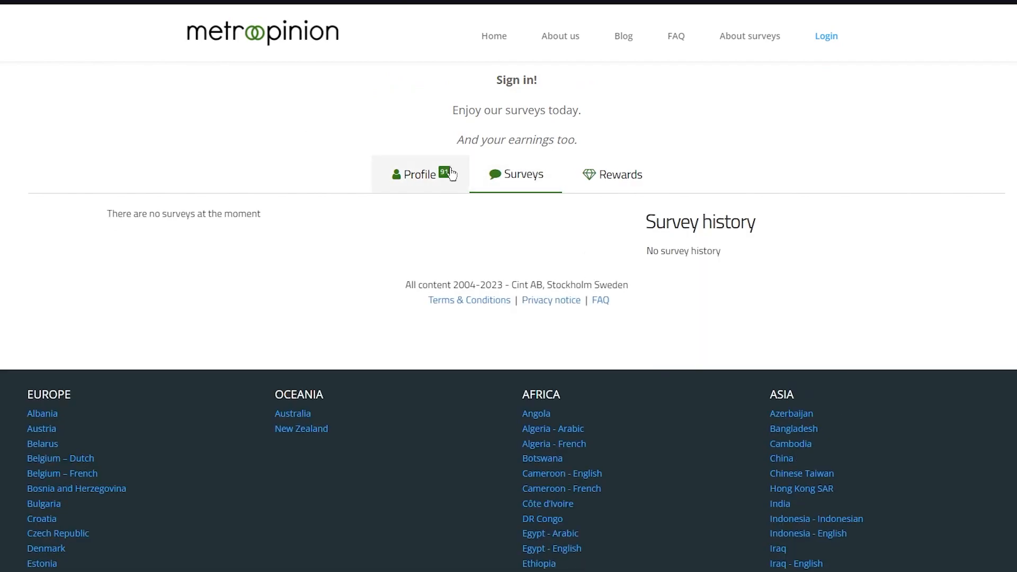
pyautogui.click(419, 173)
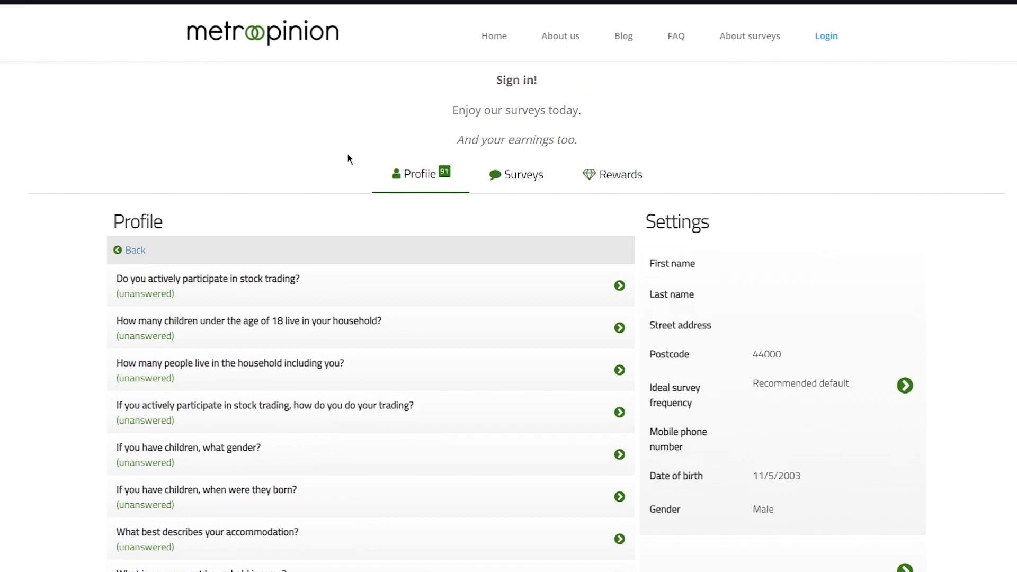
pyautogui.click(134, 250)
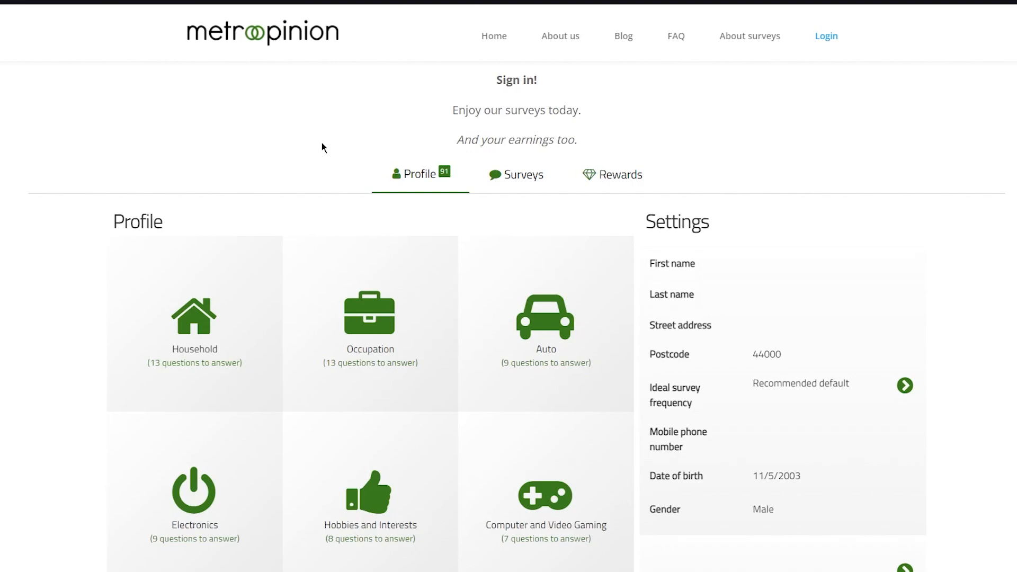
pyautogui.scroll(-3)
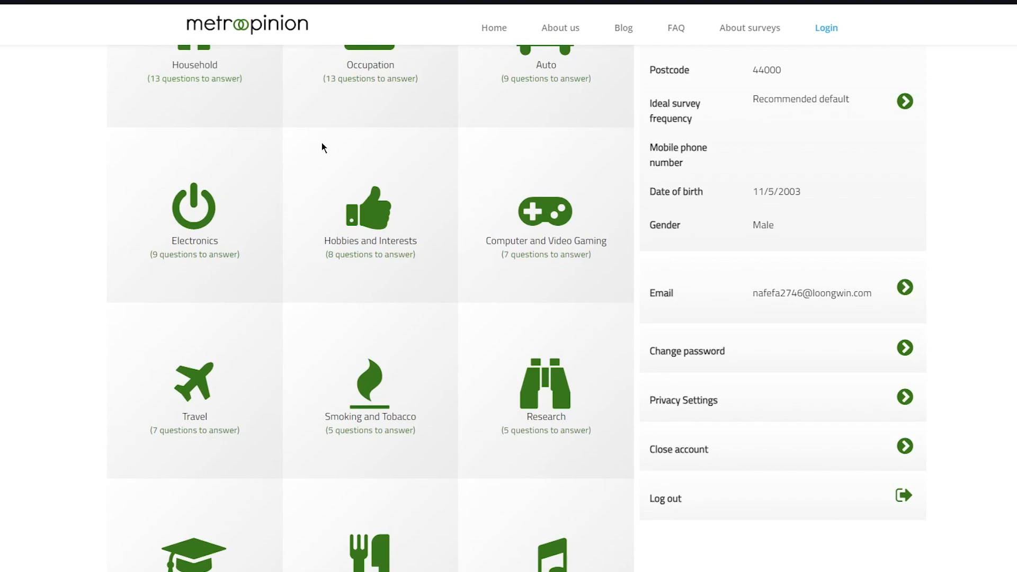
pyautogui.scroll(-3)
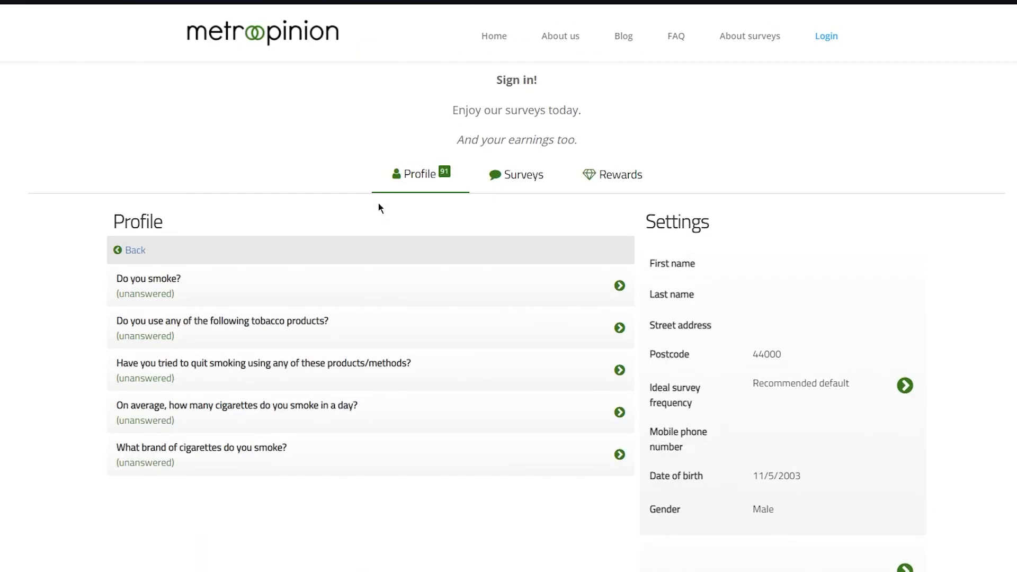
pyautogui.scroll(-3)
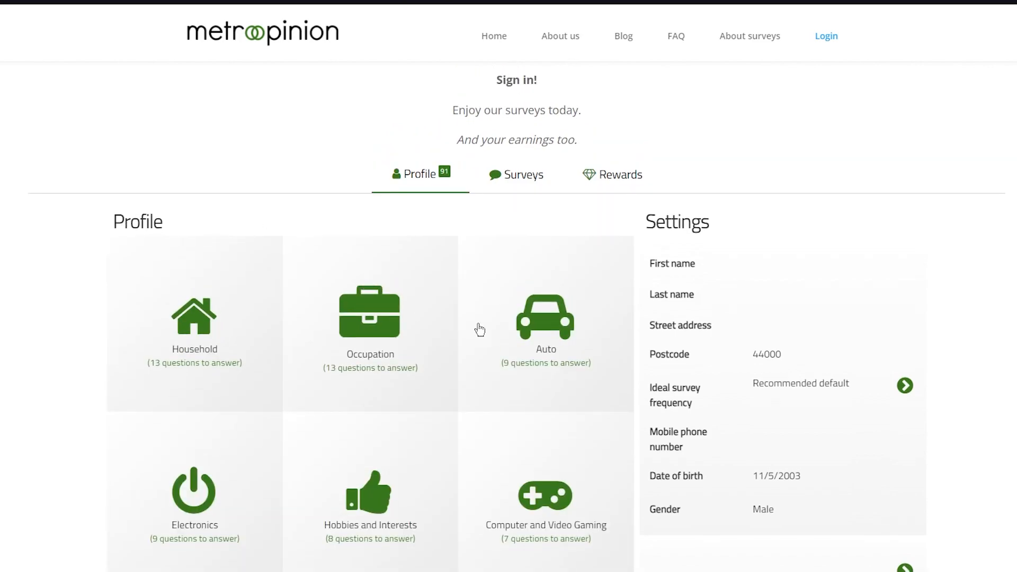
# Step: Answer three Auto profile questions, leaving six, and return to the categories
pyautogui.click(546, 318)
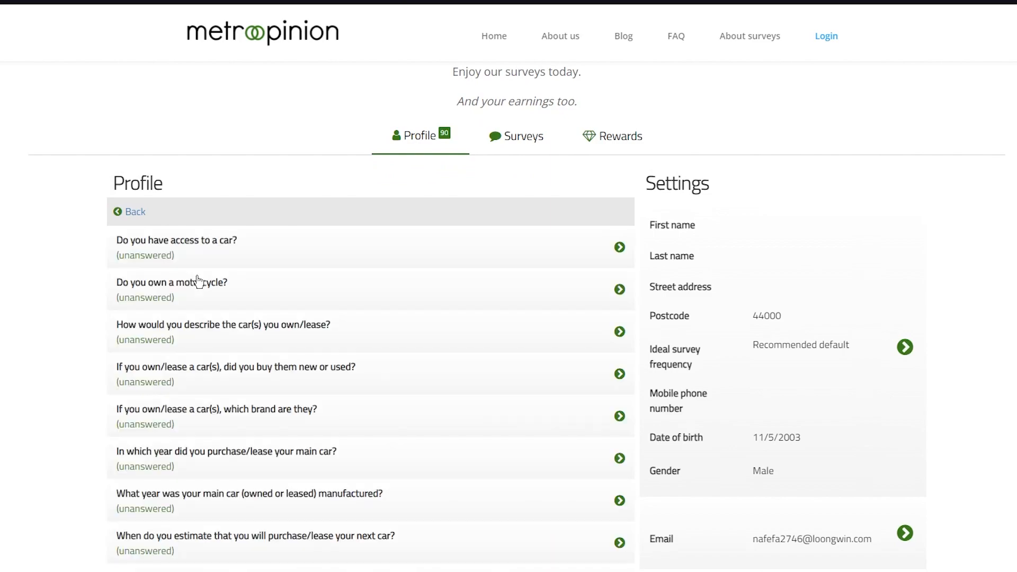
pyautogui.click(619, 248)
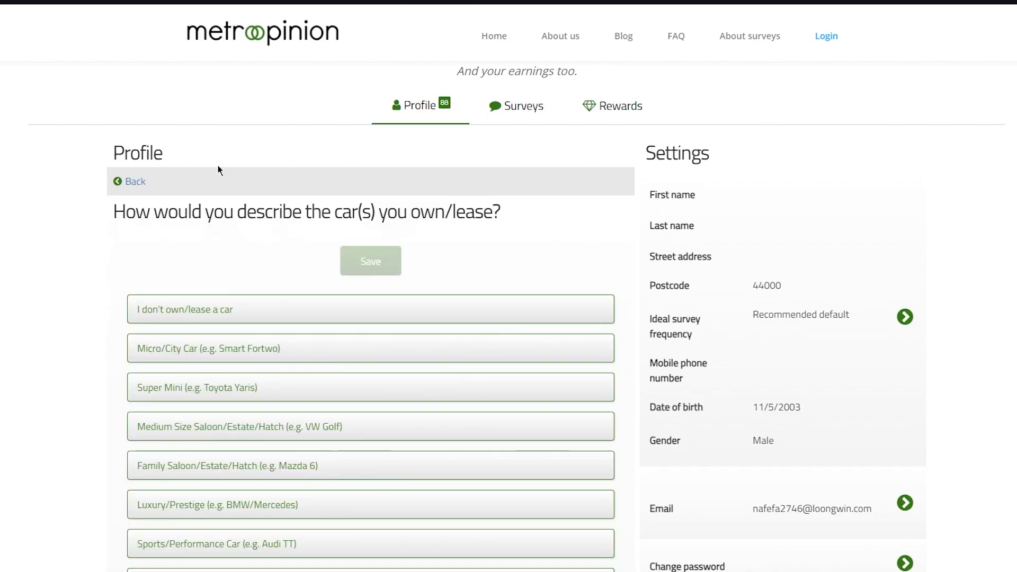
pyautogui.click(134, 182)
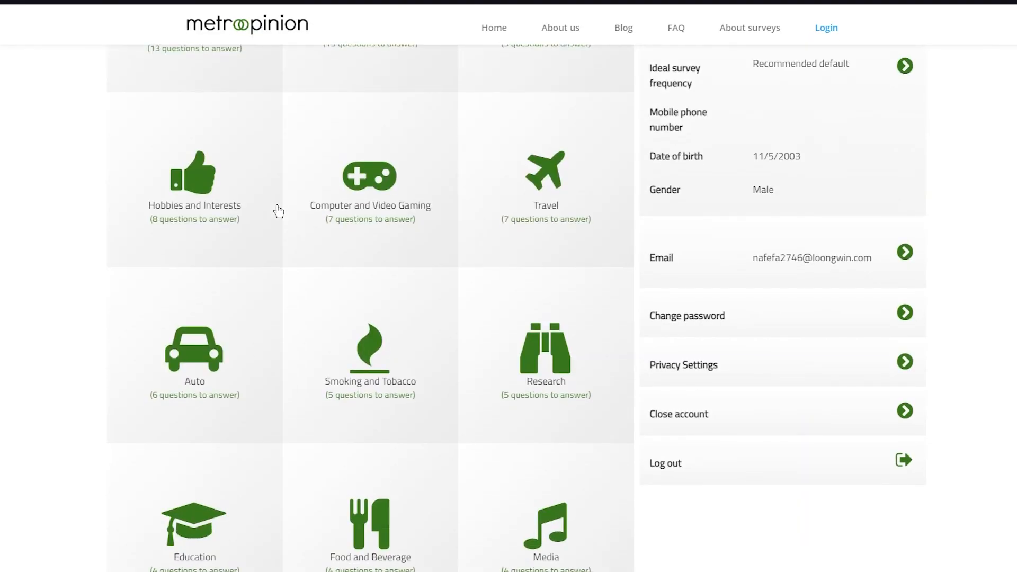
pyautogui.scroll(-3)
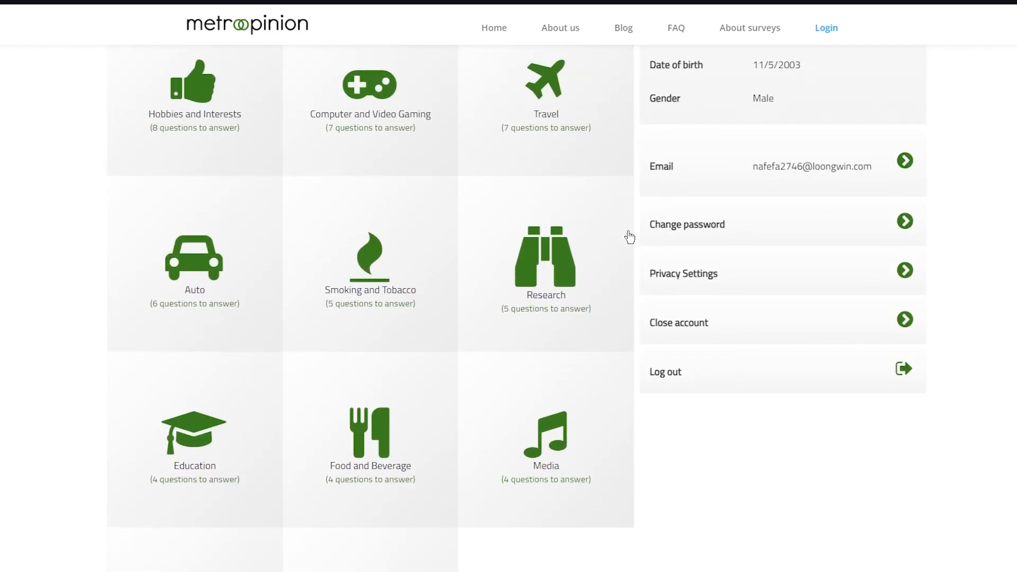
pyautogui.scroll(3)
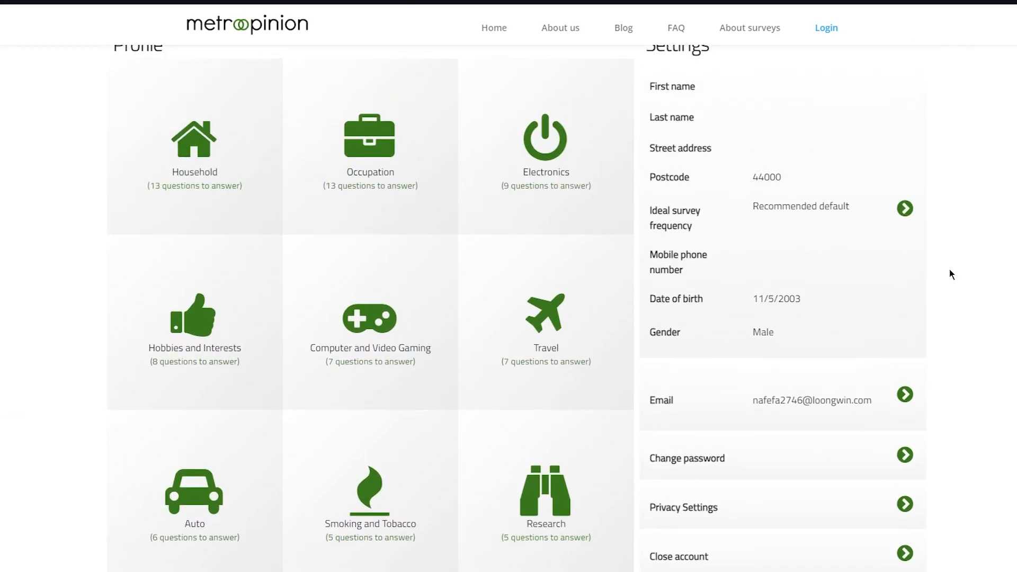
# Step: Re-save Privacy Settings with every consent ticked, then go to the Surveys page
pyautogui.scroll(-3)
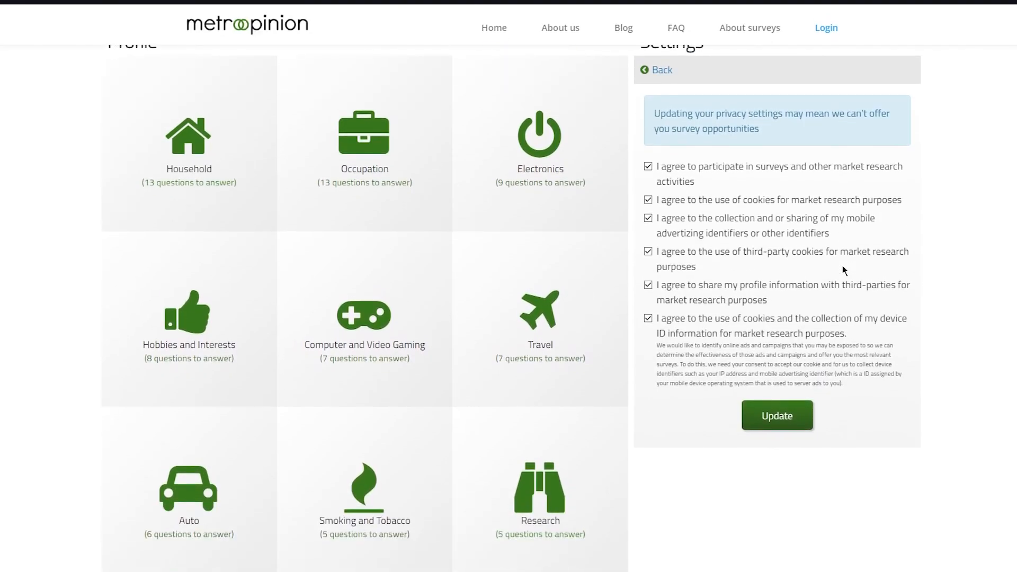
pyautogui.click(778, 415)
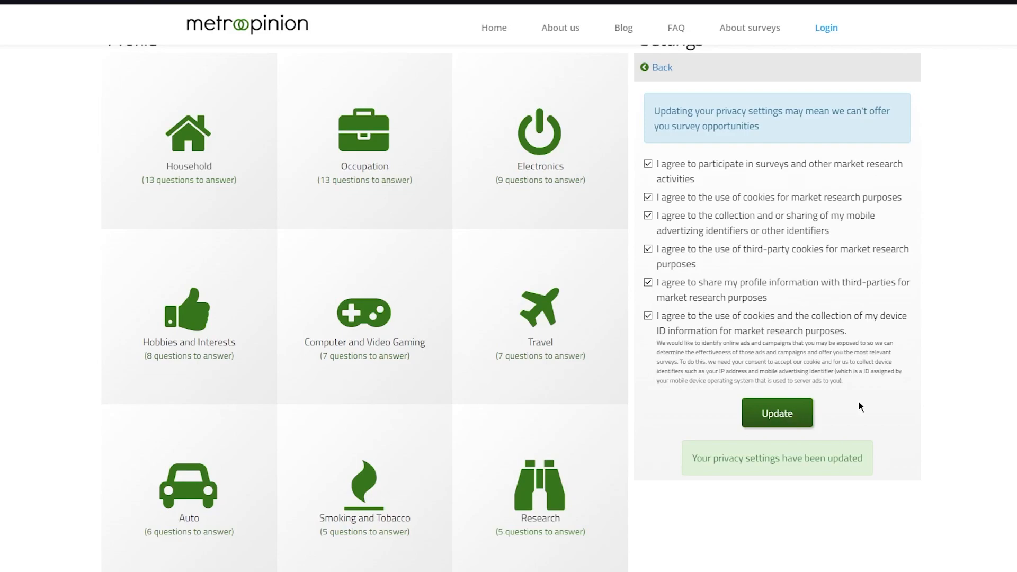
pyautogui.click(512, 173)
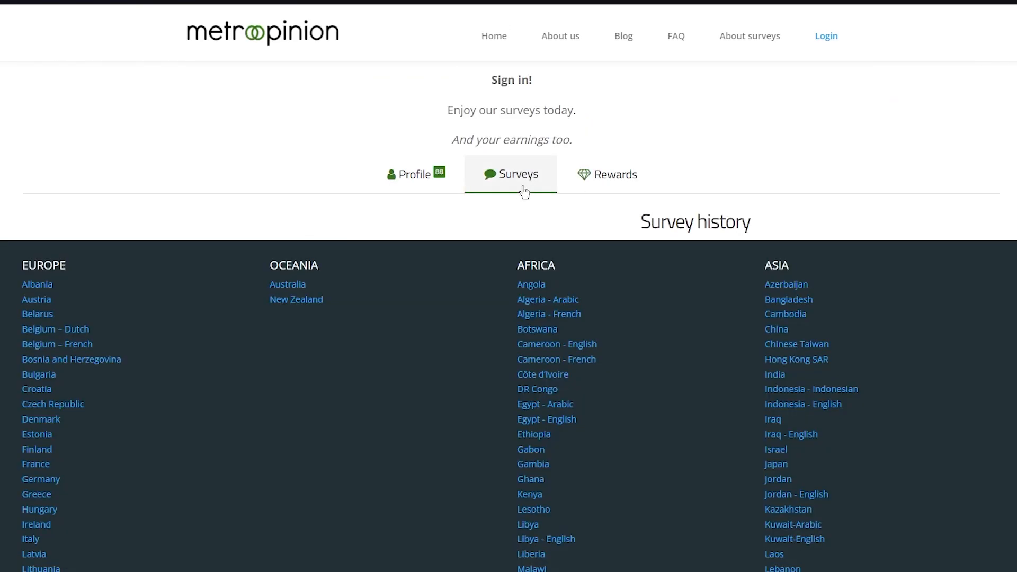
# Step: View the empty Surveys list, then the Rewards page with the GCodes gift-code offer
pyautogui.click(512, 173)
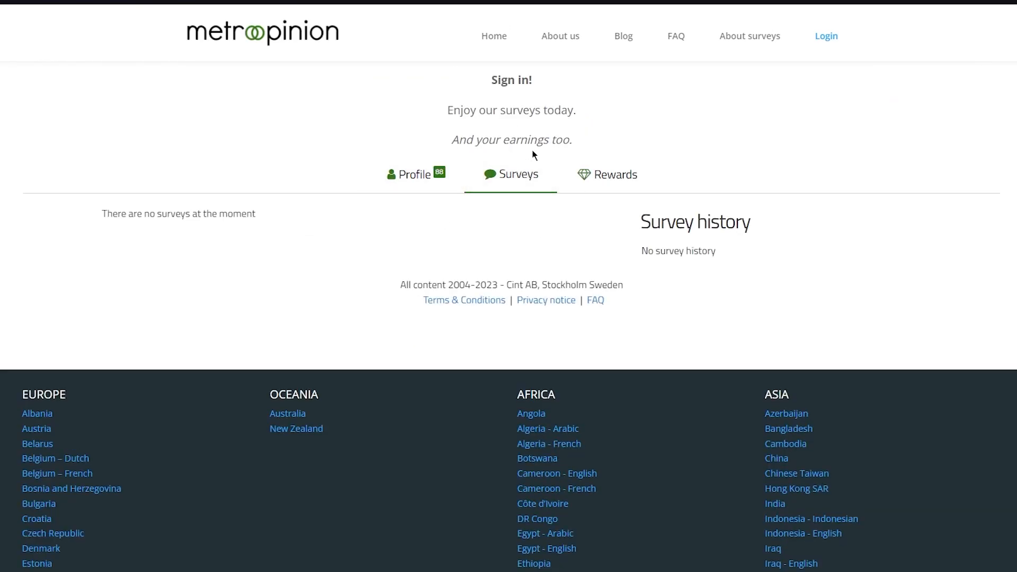
pyautogui.moveTo(546, 182)
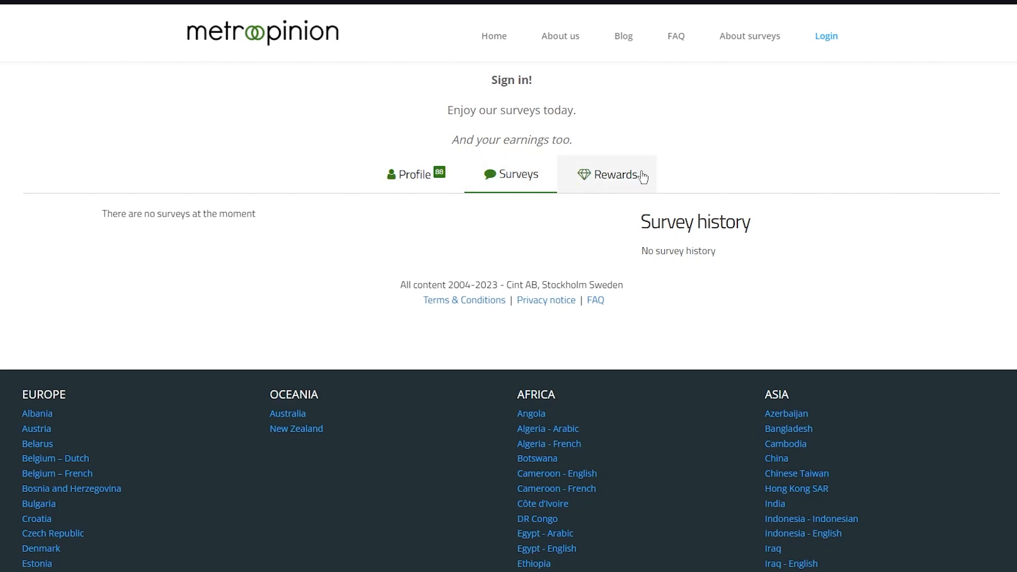
pyautogui.click(617, 175)
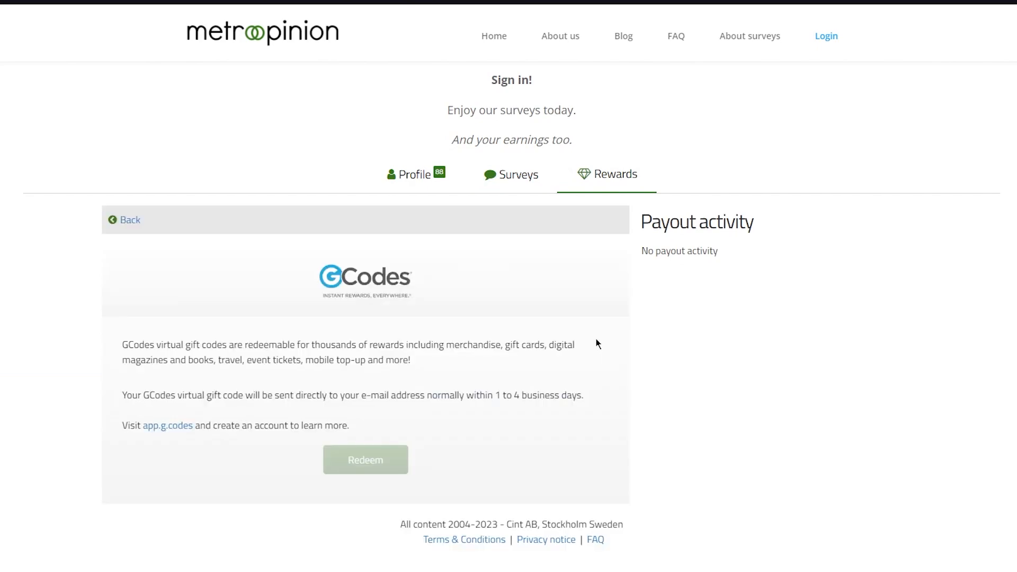
pyautogui.moveTo(699, 339)
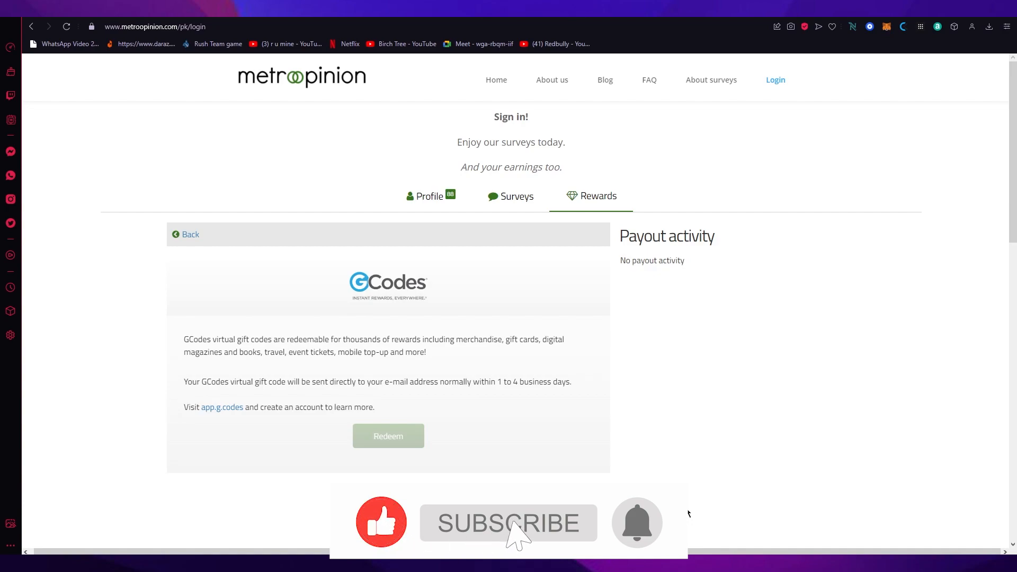
pyautogui.click(509, 524)
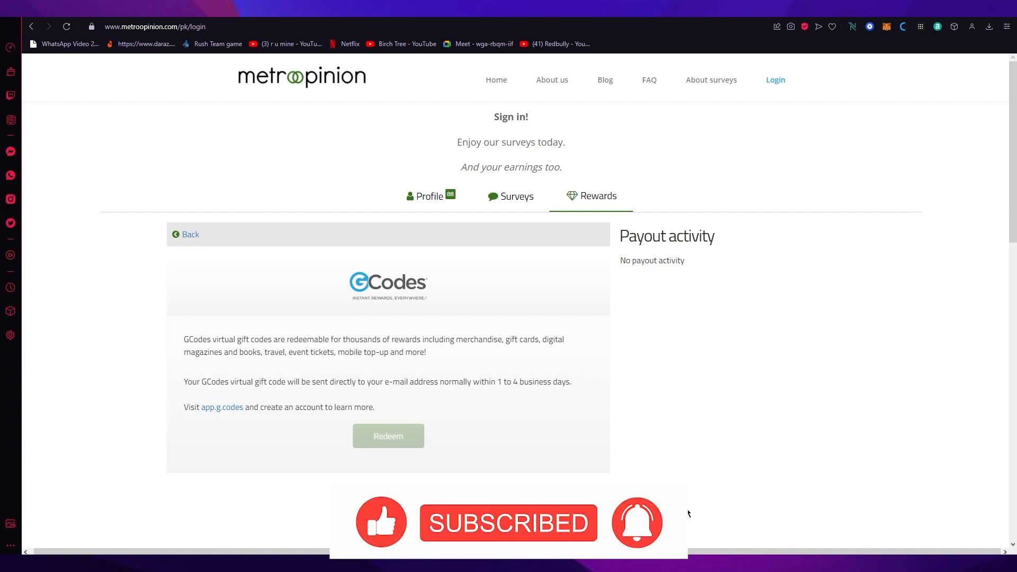